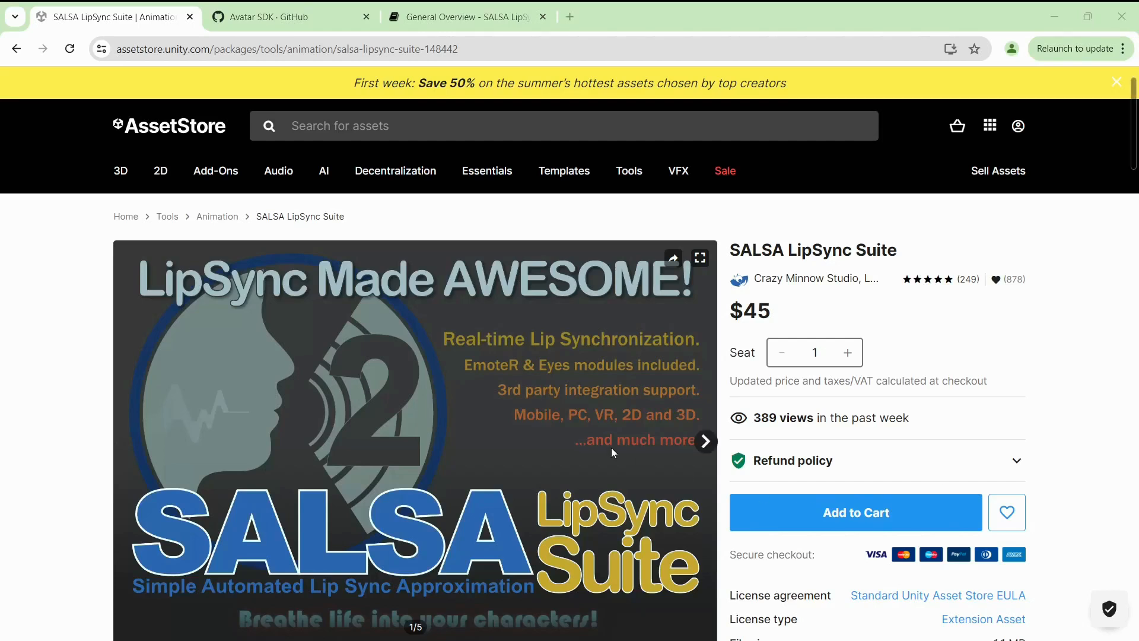
mouse_move(1065, 260)
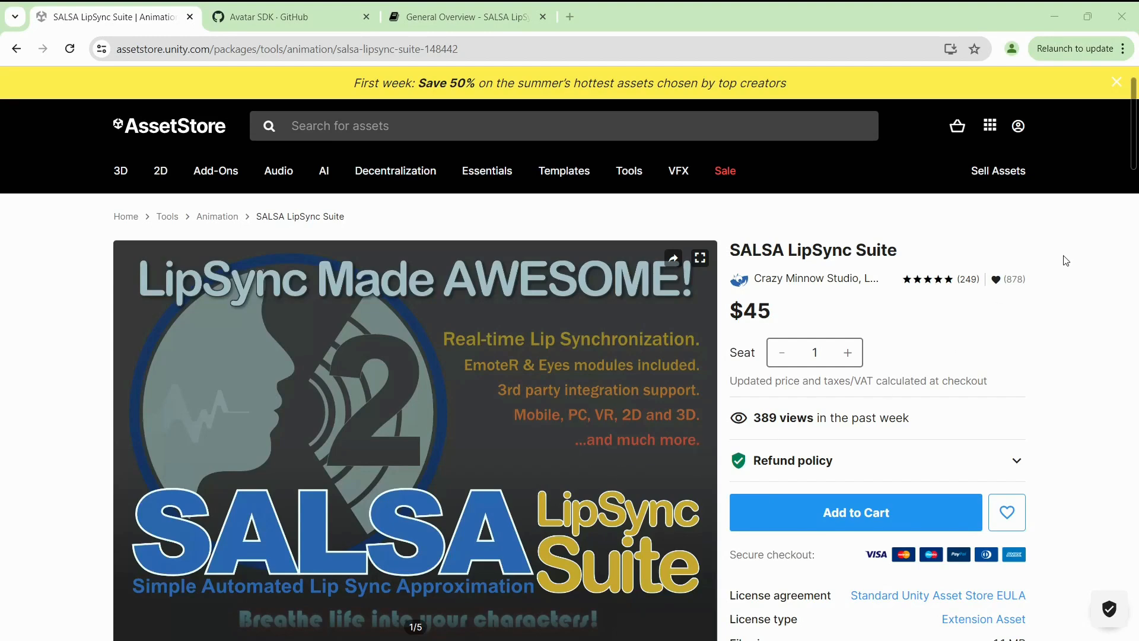
- Navigate from Avatar SDK's GitHub repositories into metaperson-salsa-sample and down to its README
left_click(855, 513)
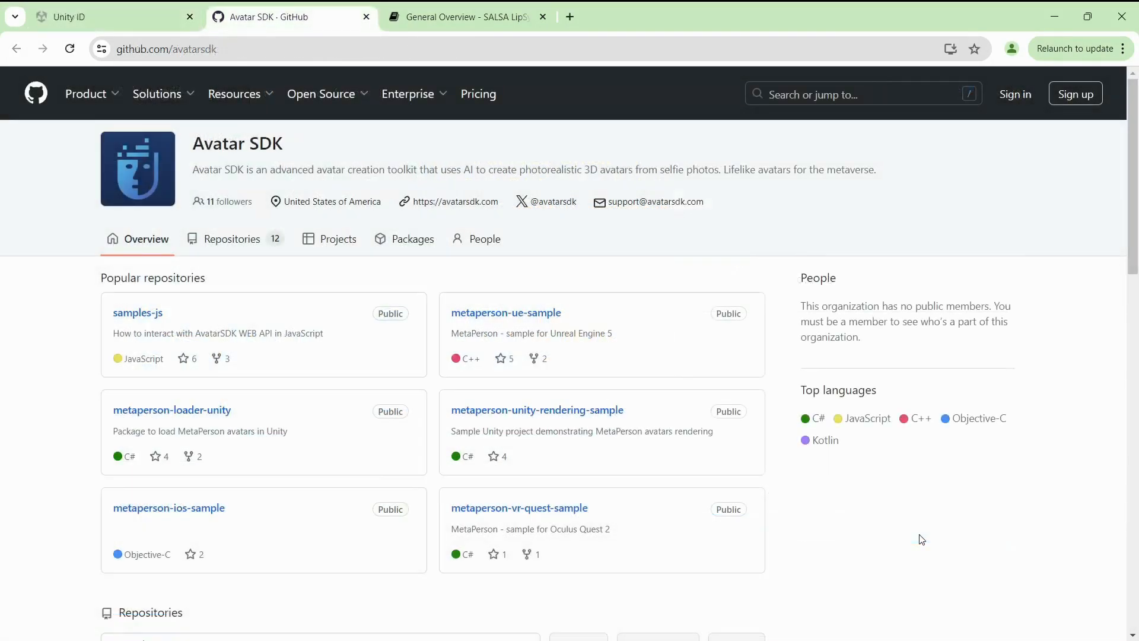
mouse_move(453, 482)
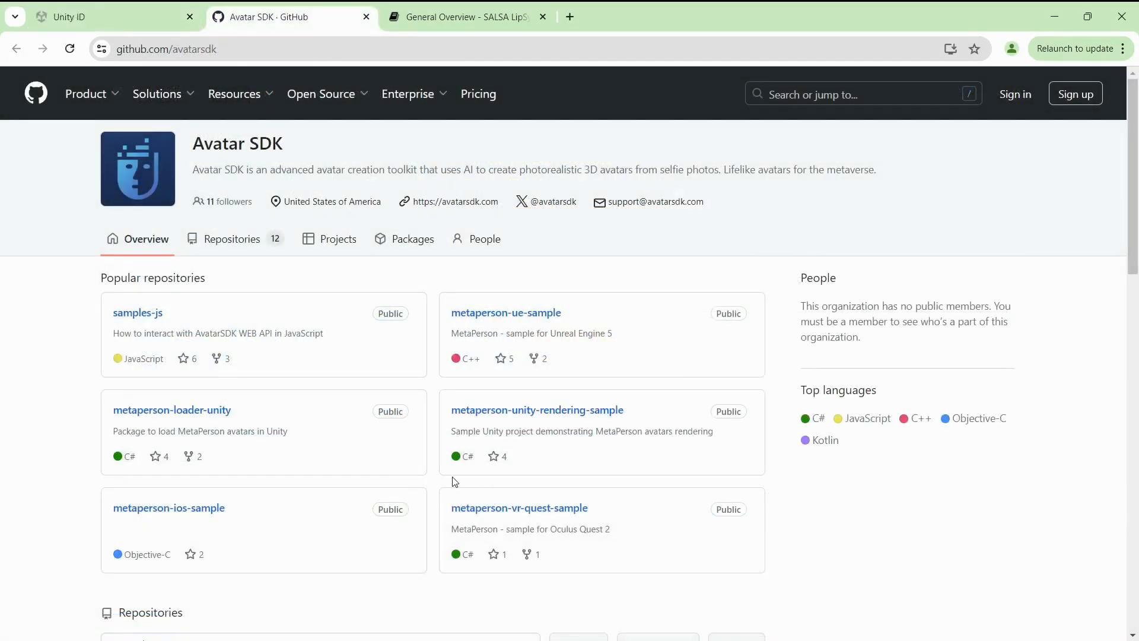
scroll("down", 3)
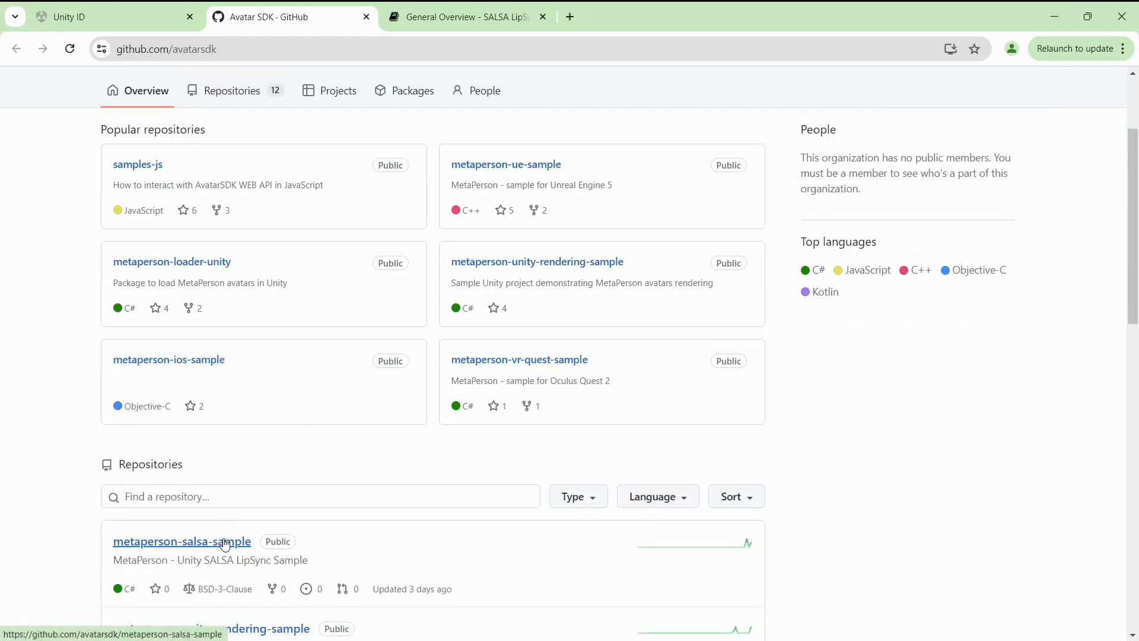
left_click(180, 541)
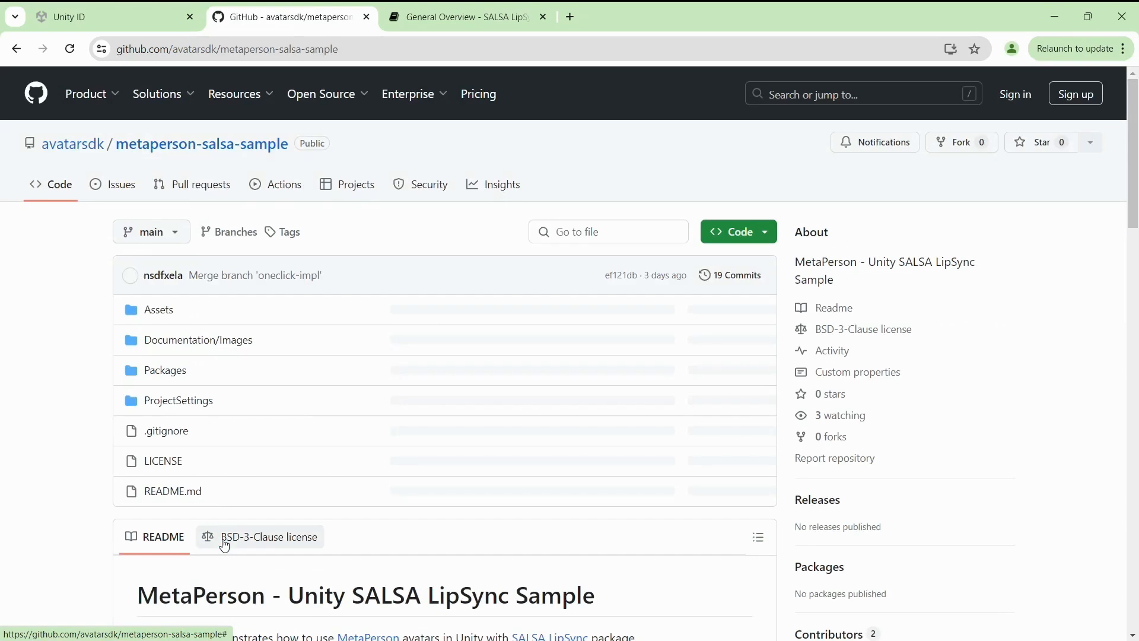
scroll("down", 3)
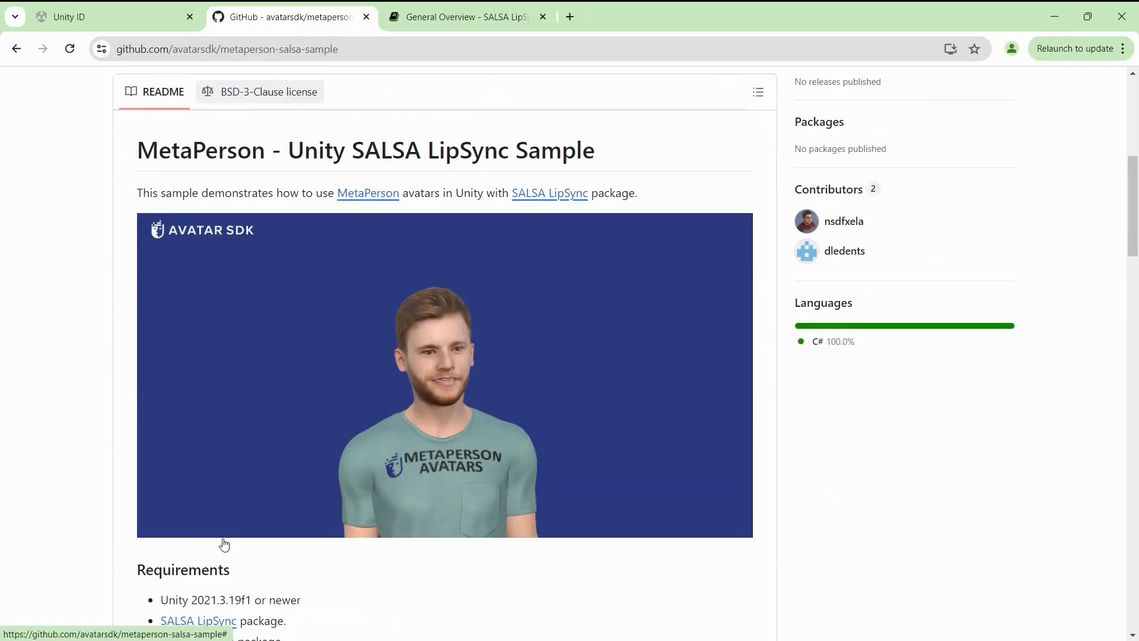
mouse_move(886, 451)
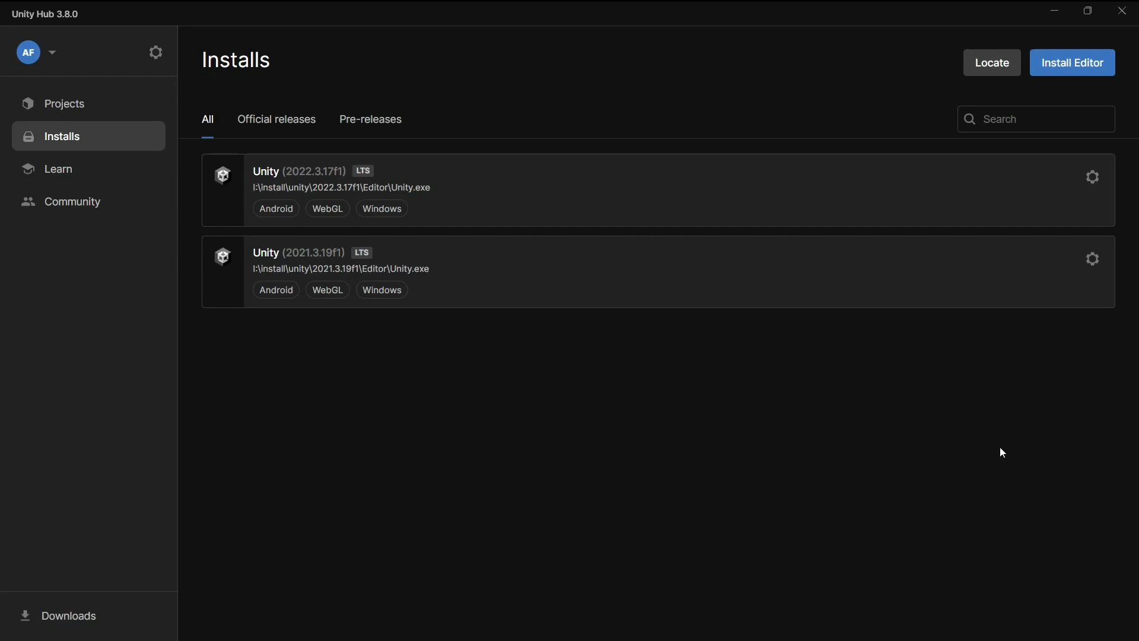
mouse_move(482, 294)
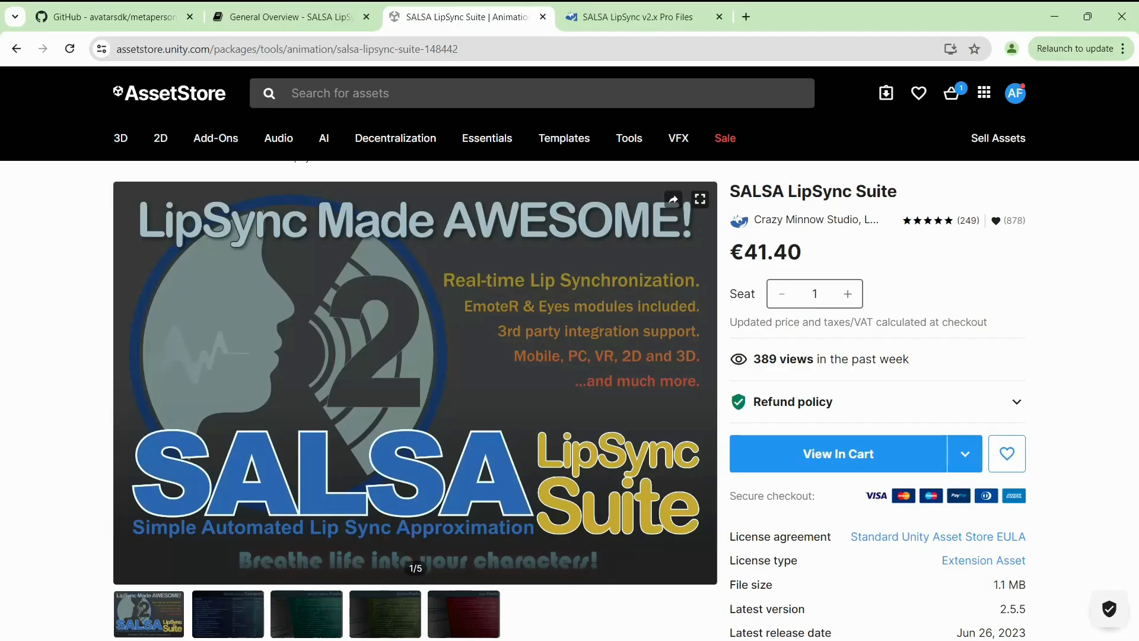
mouse_move(473, 7)
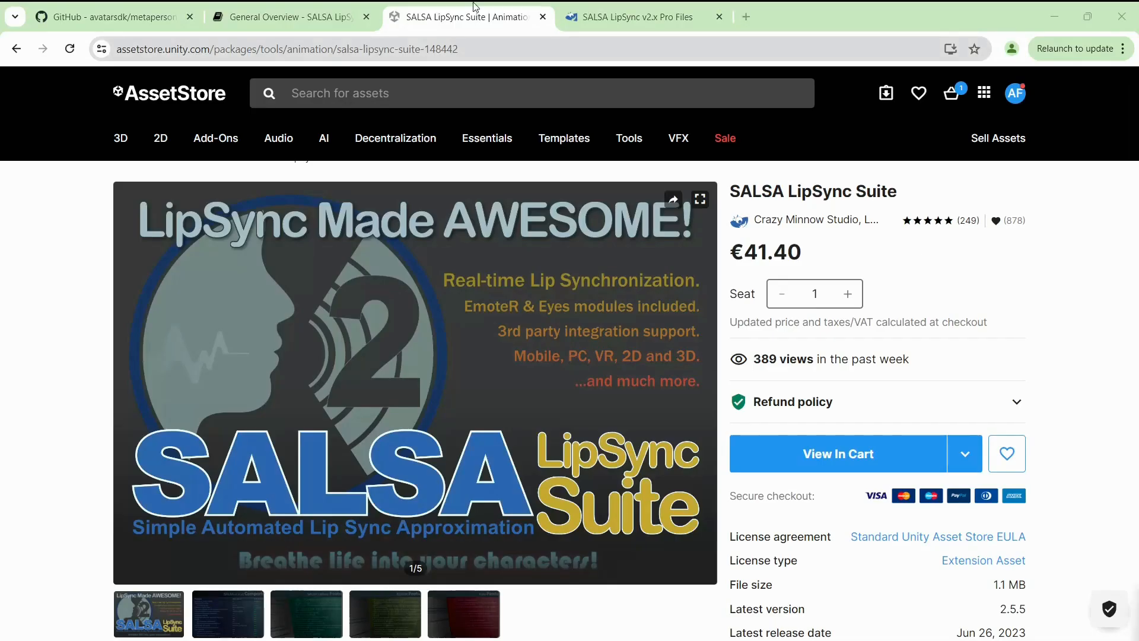
- View the SALSA LipSync v2 download files, then ignore the Safe Mode dialog to open the cloned project
left_click(643, 17)
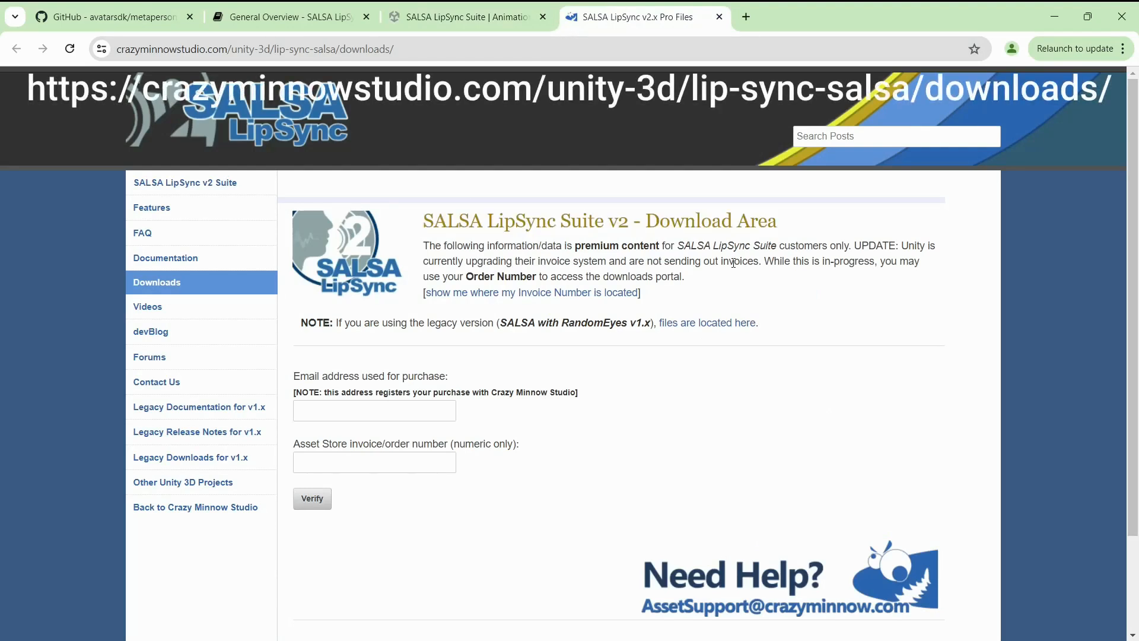
double_click(708, 221)
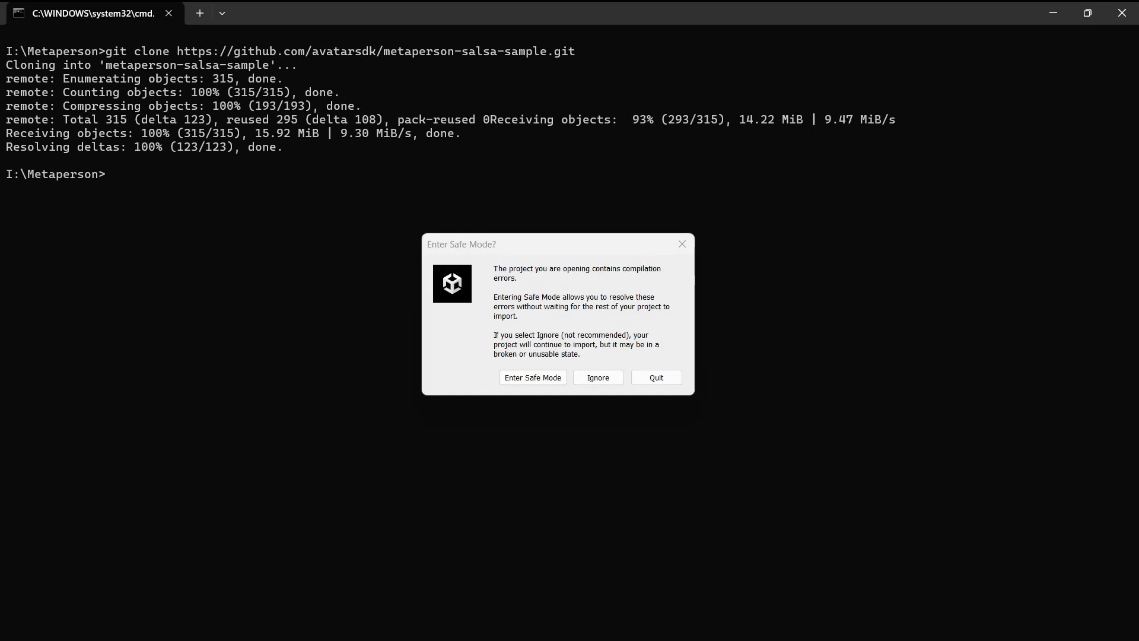
mouse_move(979, 445)
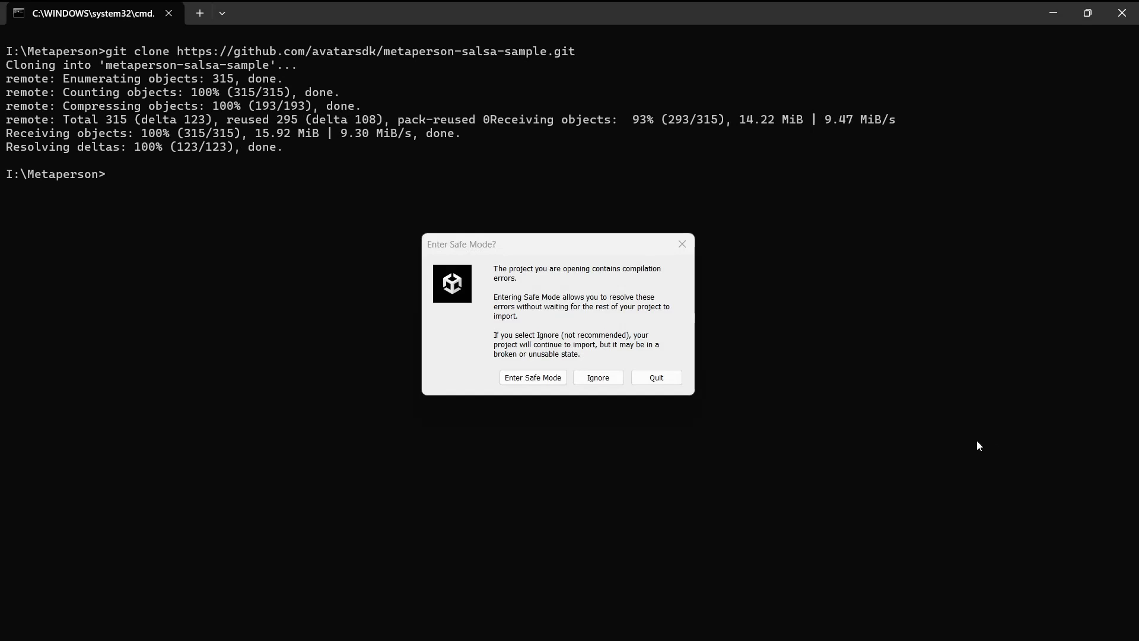
left_click(597, 377)
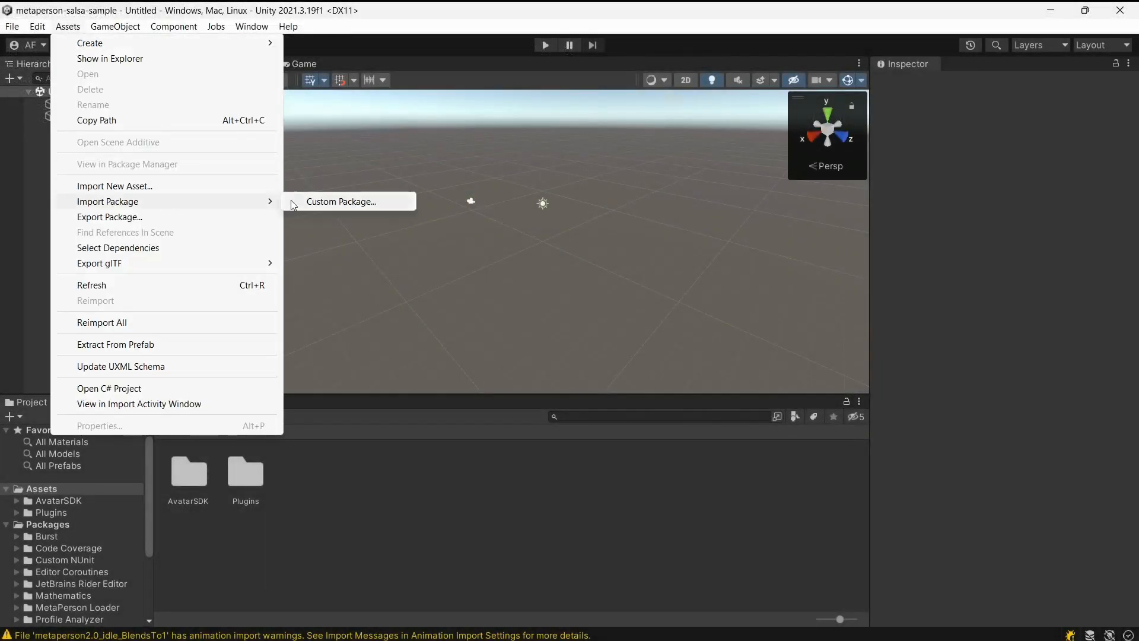
- Import SALSA LipSync Suite.unitypackage and oneclickbase_2_7_2.unitypackage as custom packages
left_click(342, 202)
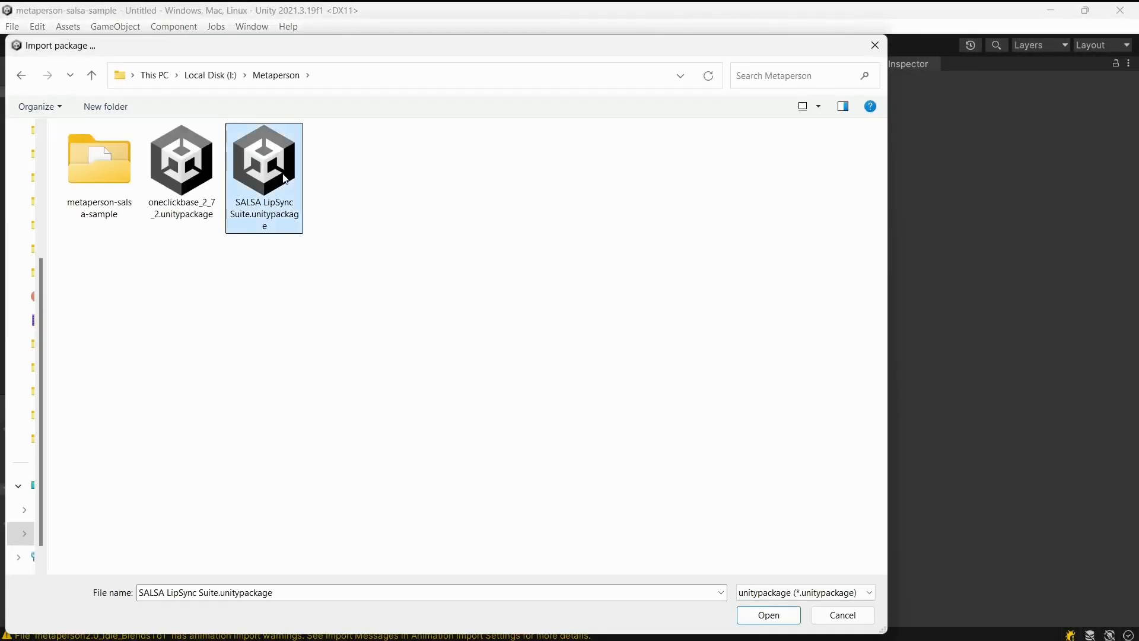
left_click(768, 615)
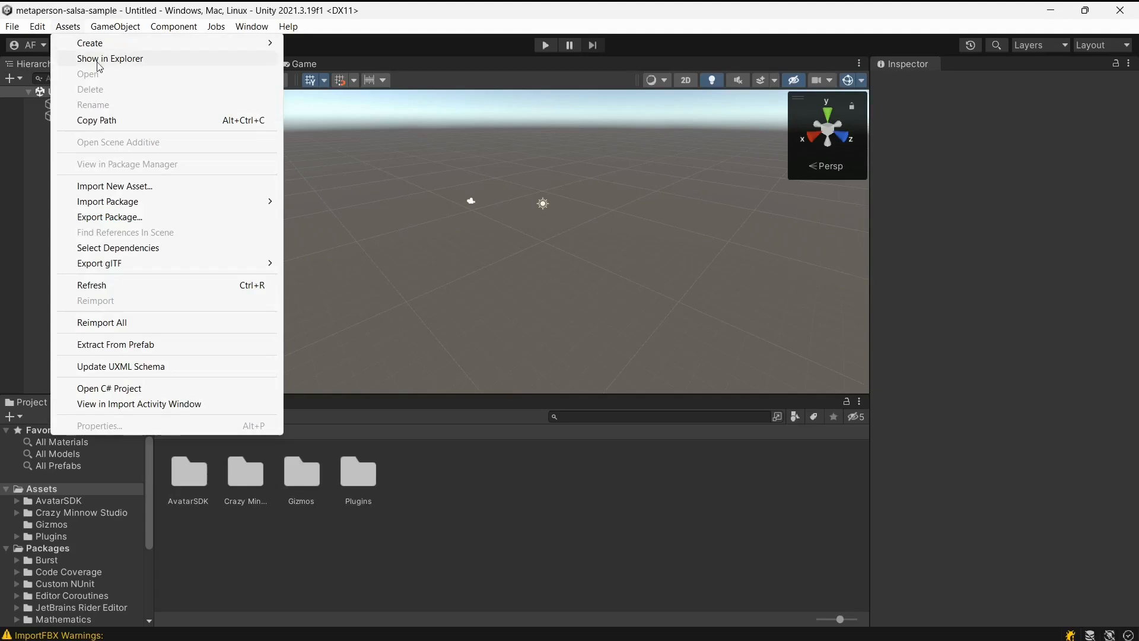
left_click(108, 202)
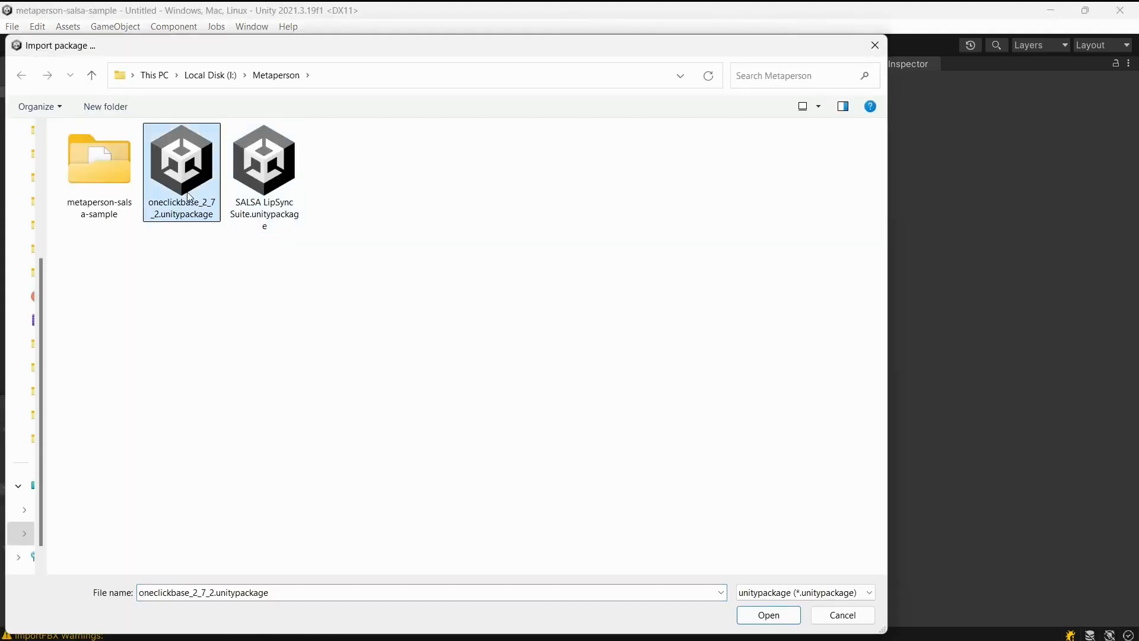
left_click(768, 614)
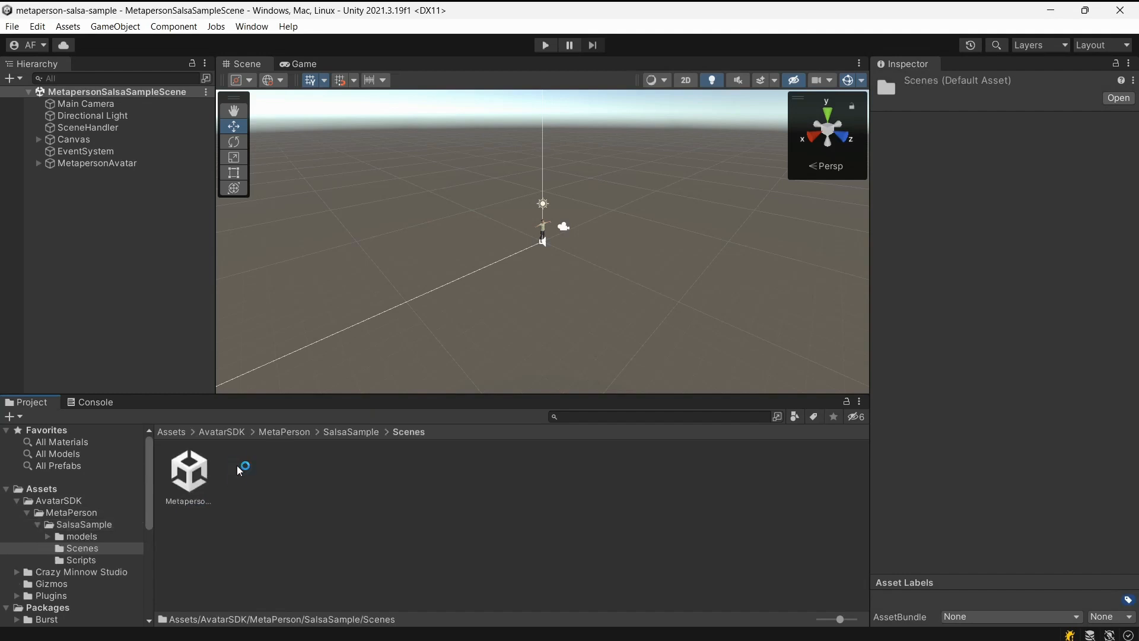
- Run the sample scene and load another lip-syncing avatar into it
left_click(189, 469)
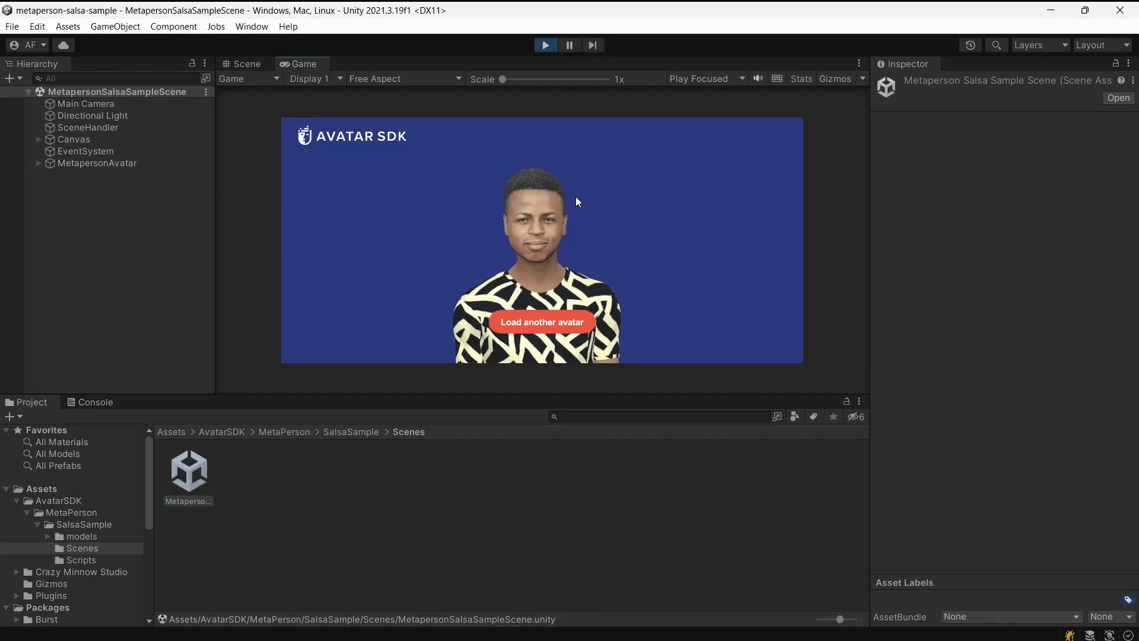
mouse_move(701, 205)
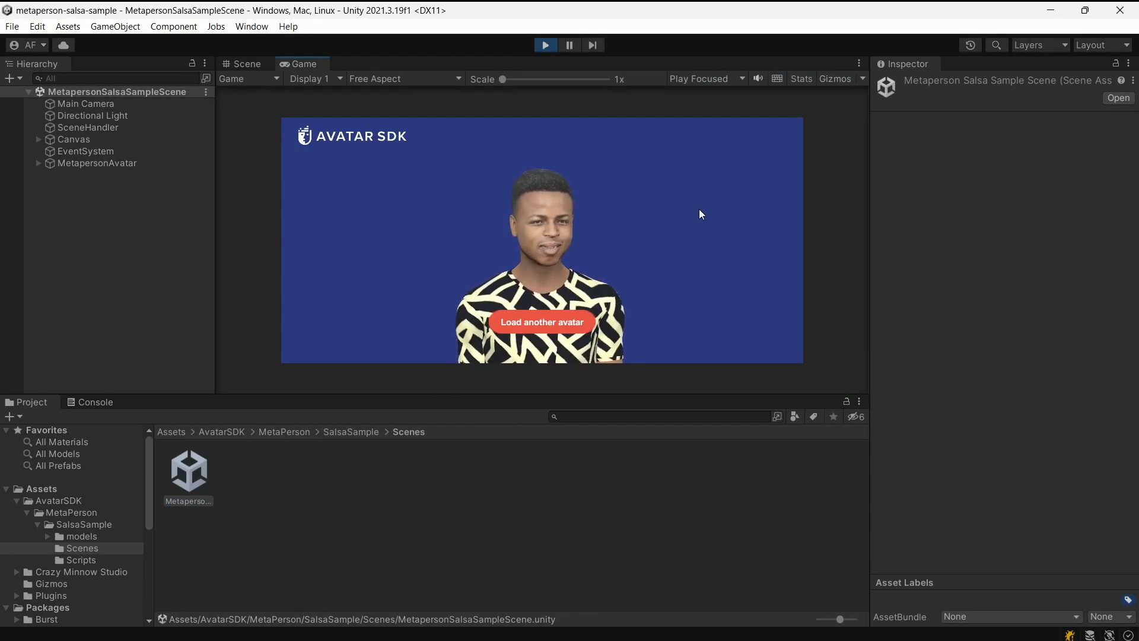
left_click(541, 321)
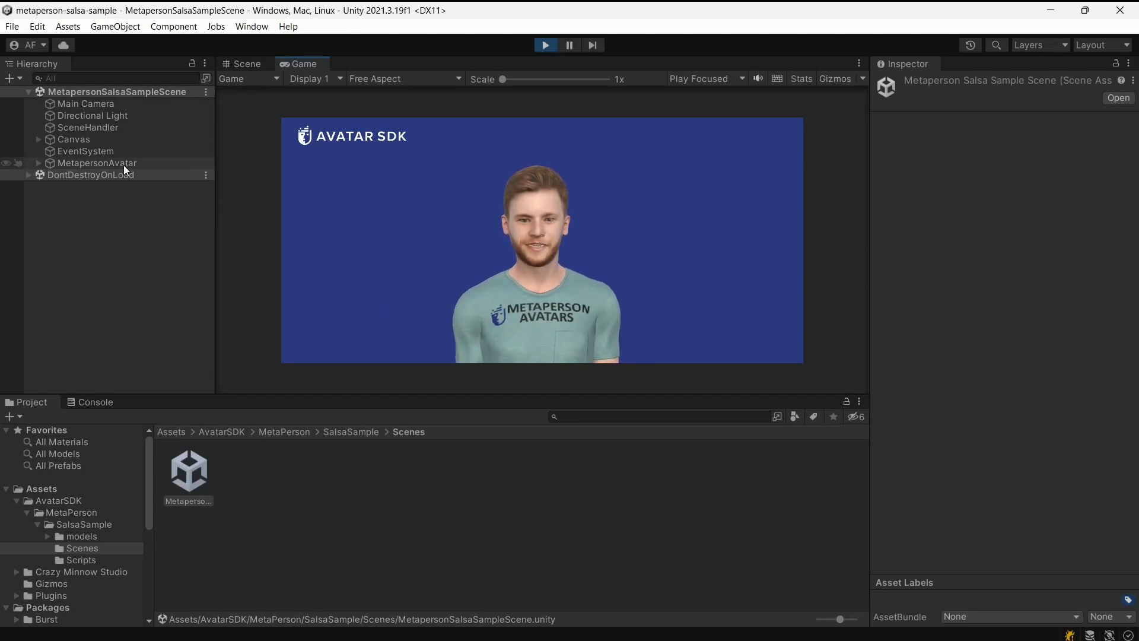
- Review MetapersonAvatar's SALSA, EmoteR and Silence Analyzer components in the Inspector
left_click(96, 163)
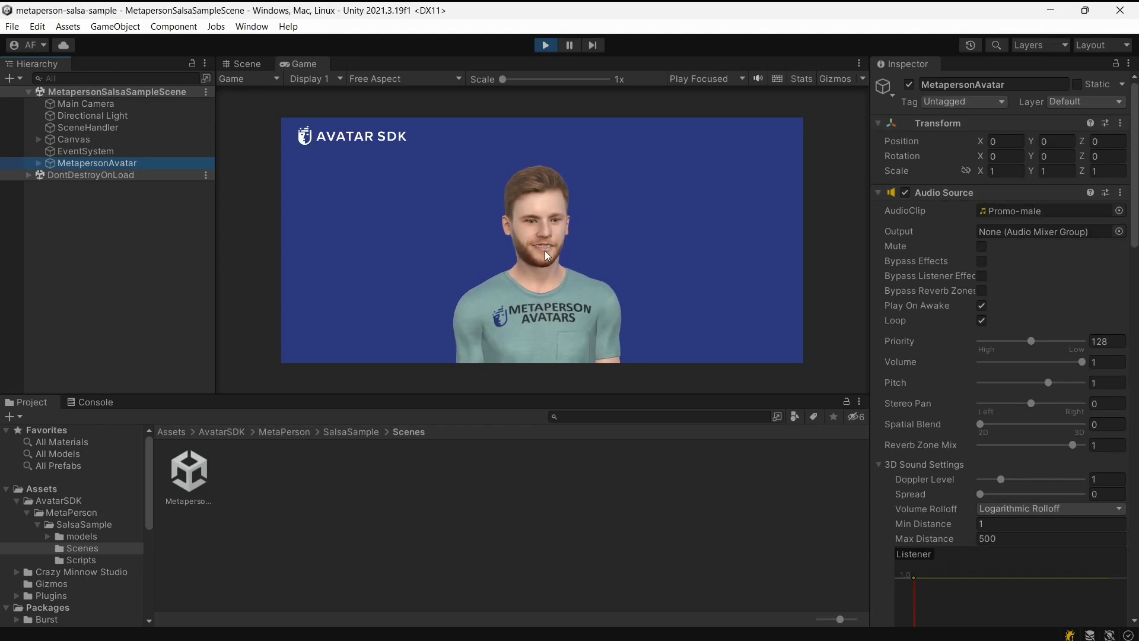
scroll("down", 3)
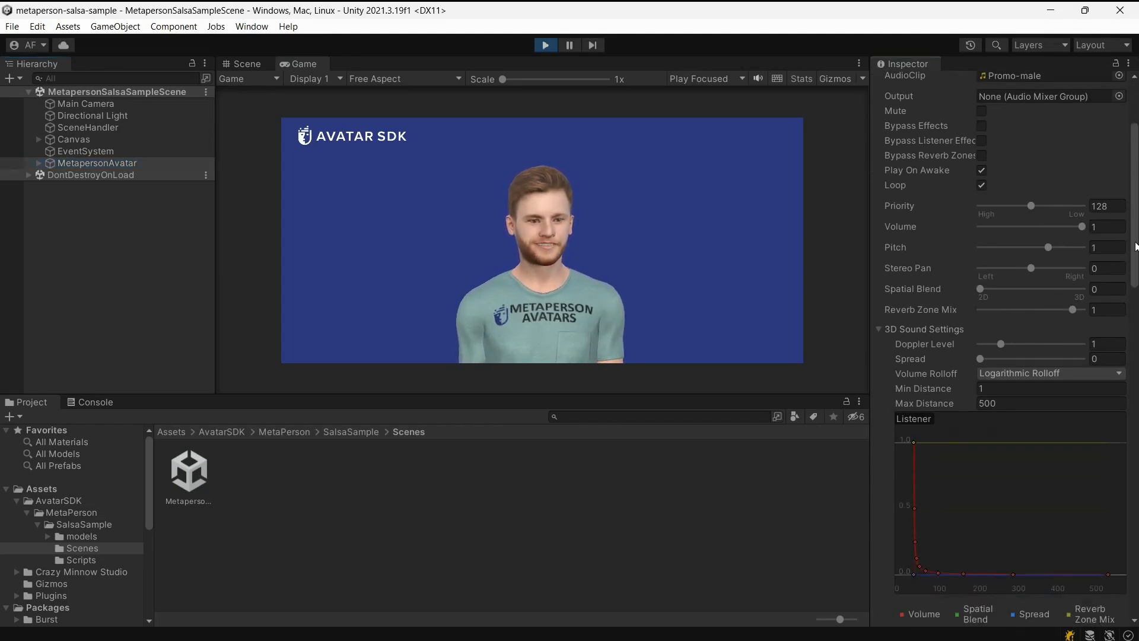
scroll("down", 3)
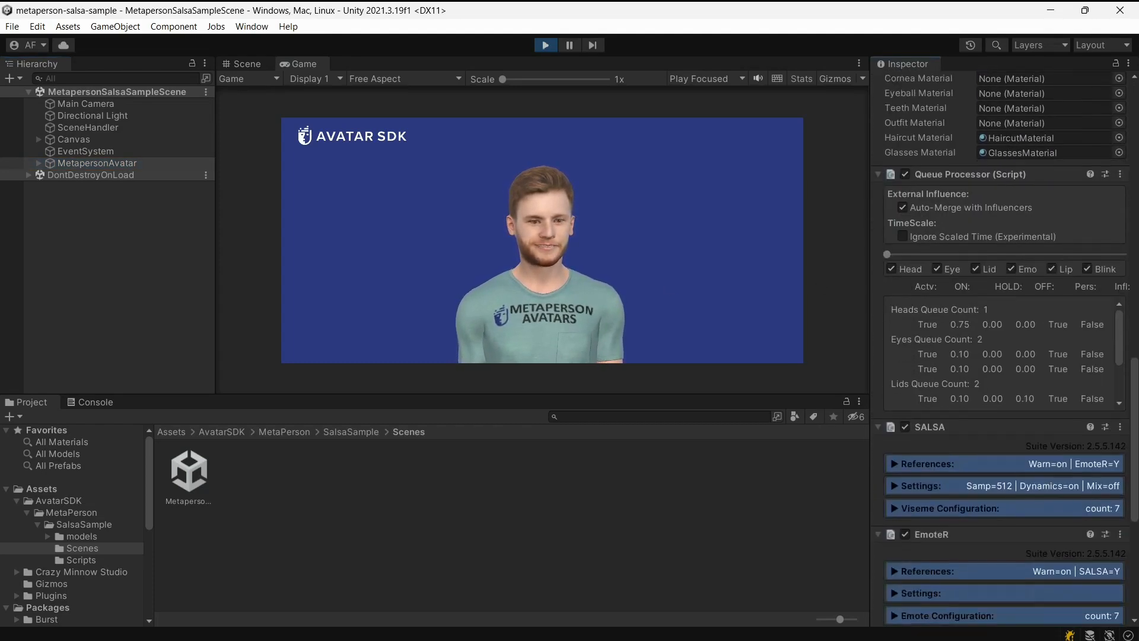
scroll("down", 3)
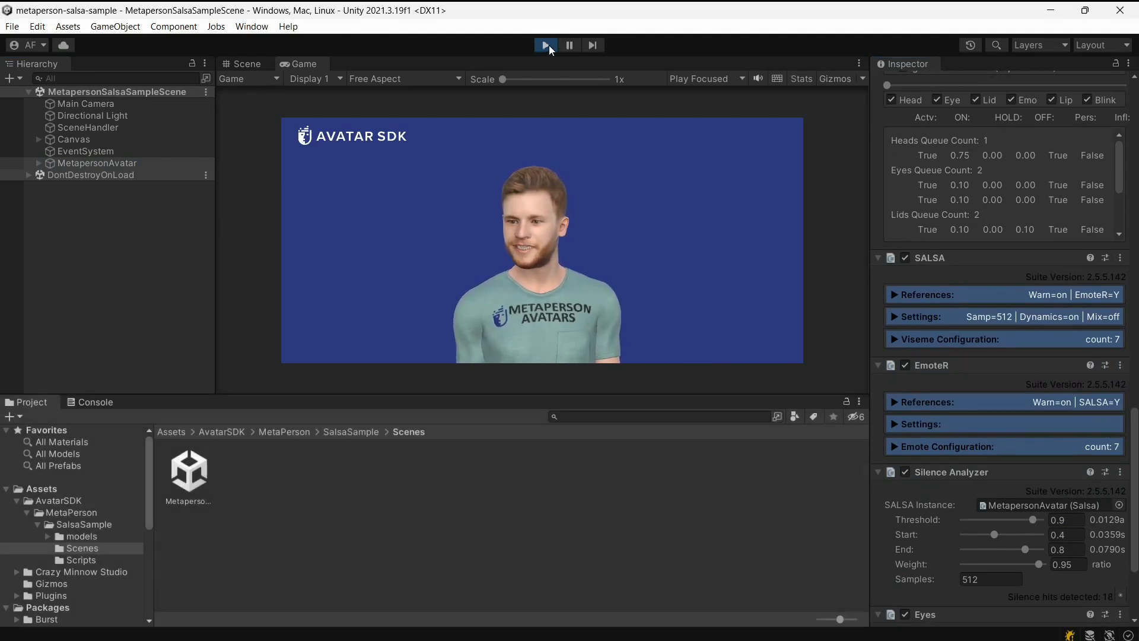
- Apply the SALSA LipSync One-Clicks > Avatar SDK preset to the GameObject holding MetaPersonMale
left_click(545, 44)
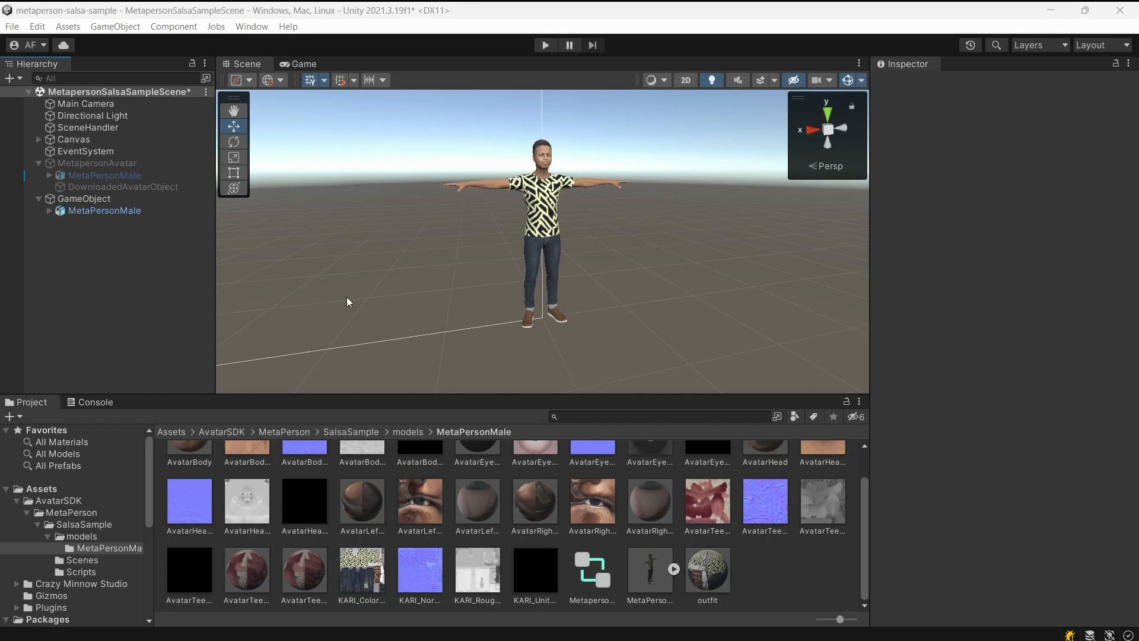
left_click(85, 198)
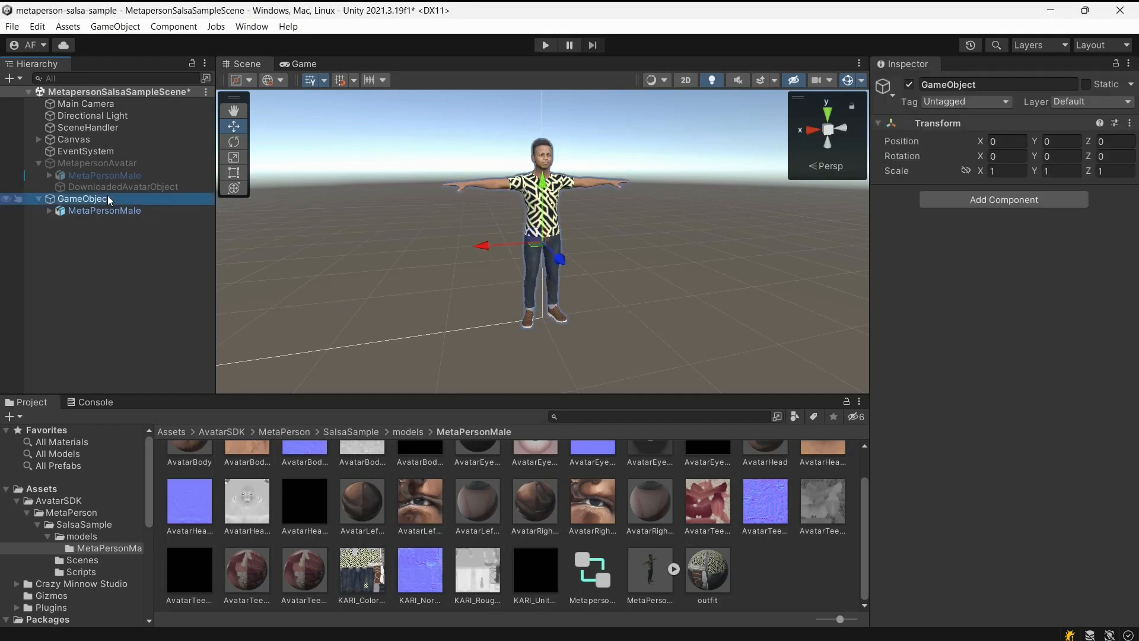
left_click(115, 26)
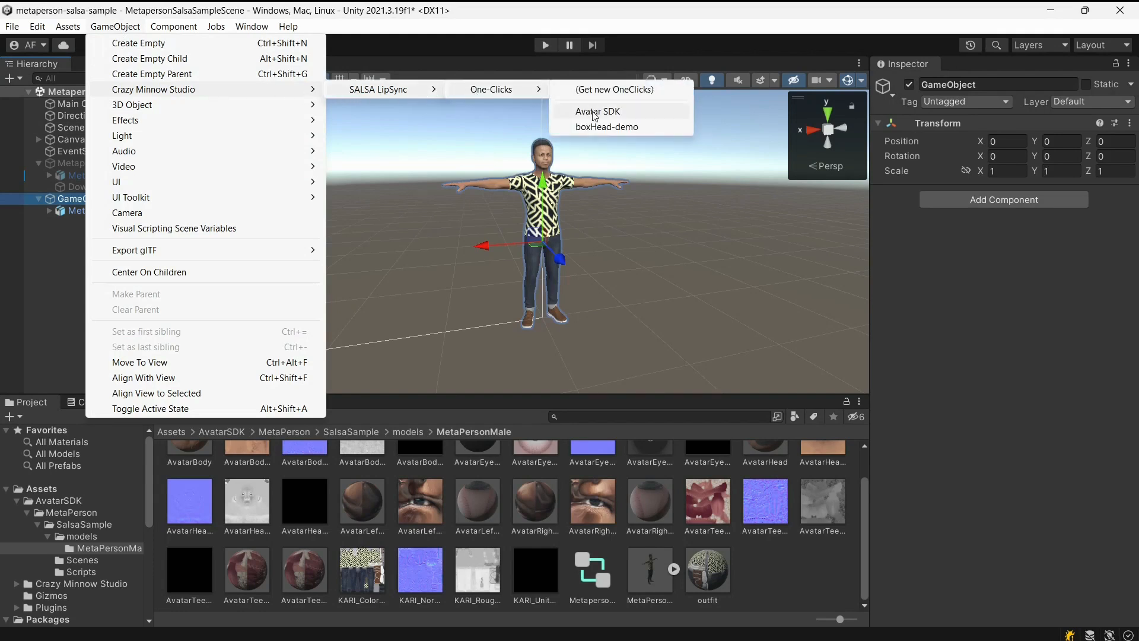
left_click(598, 112)
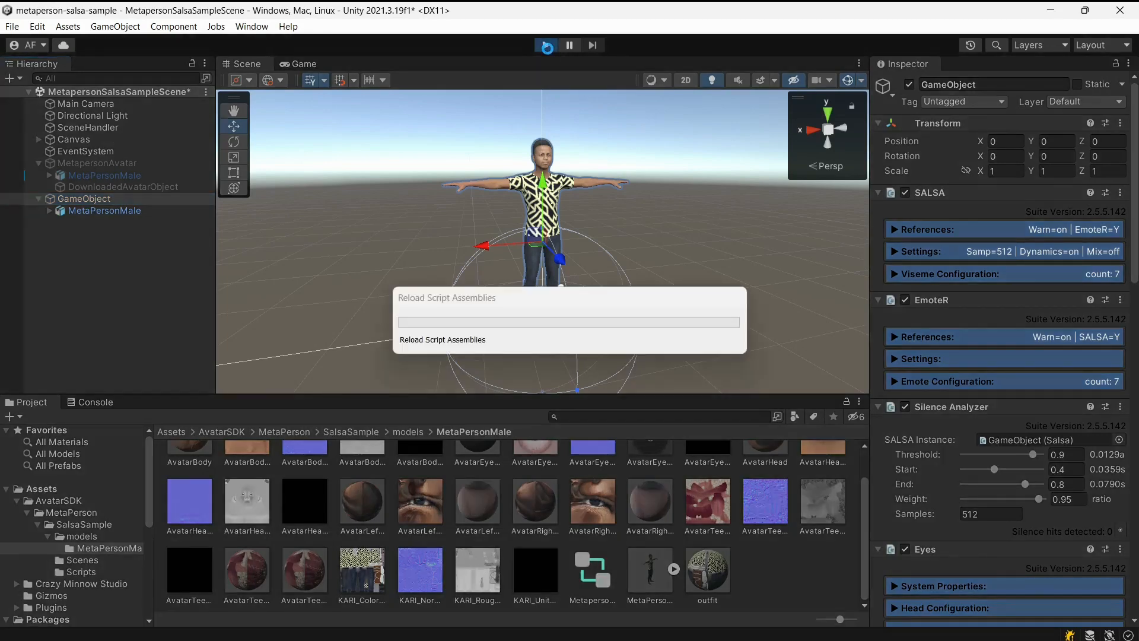
- Run the scene to test the newly lip-synced MetaPersonMale avatar
left_click(544, 45)
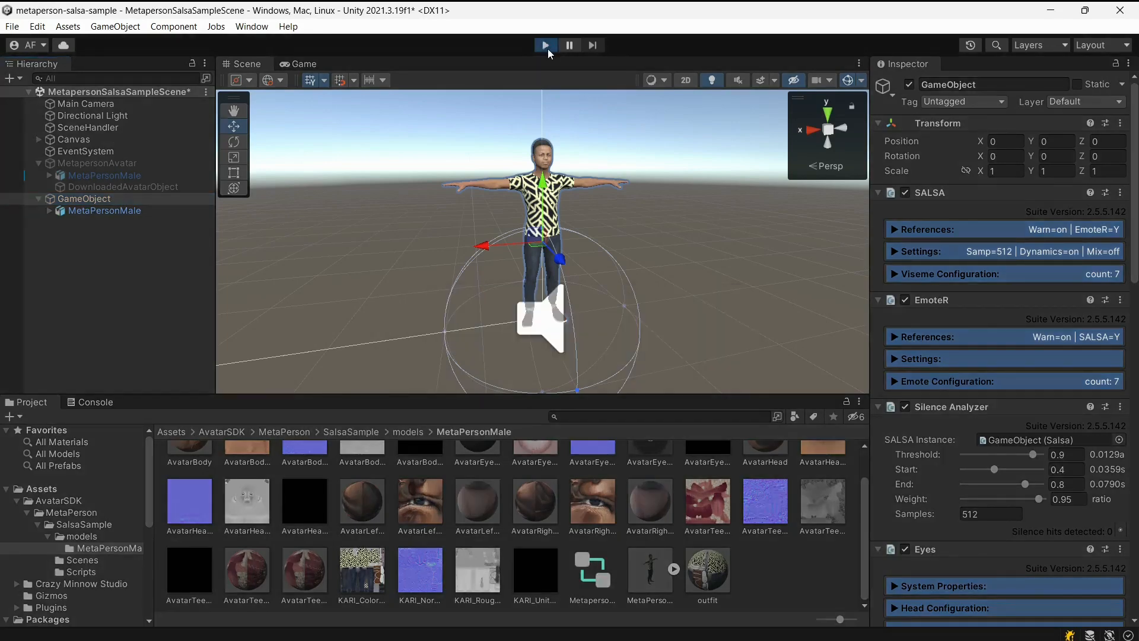
left_click(545, 44)
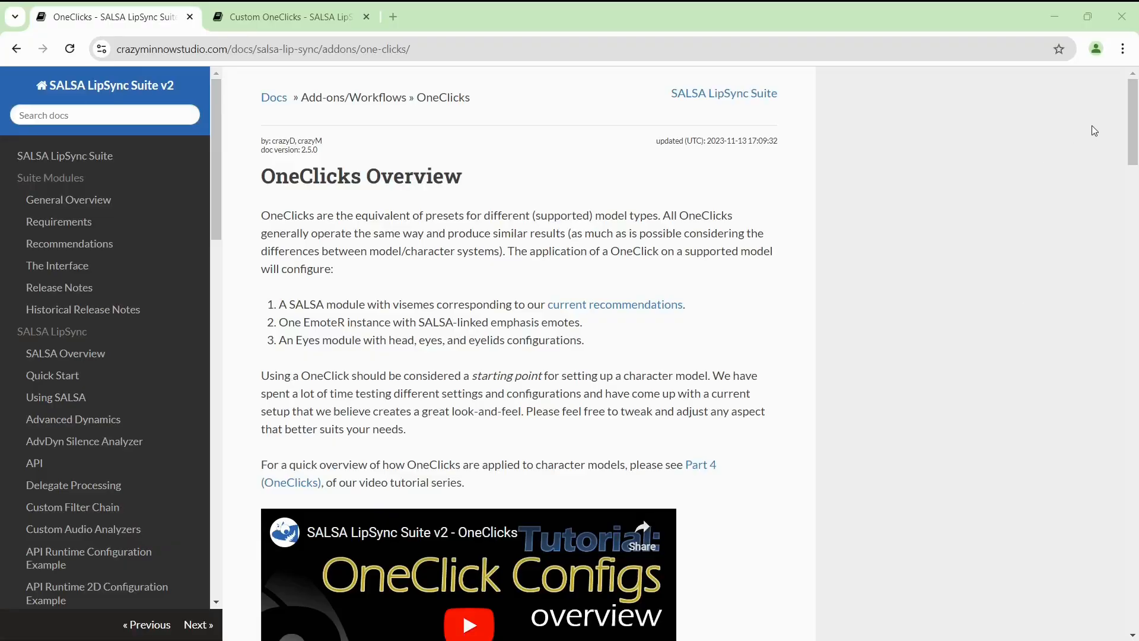
- Scroll the OneClicks overview docs down to the Available OneClick Options section
scroll("down", 3)
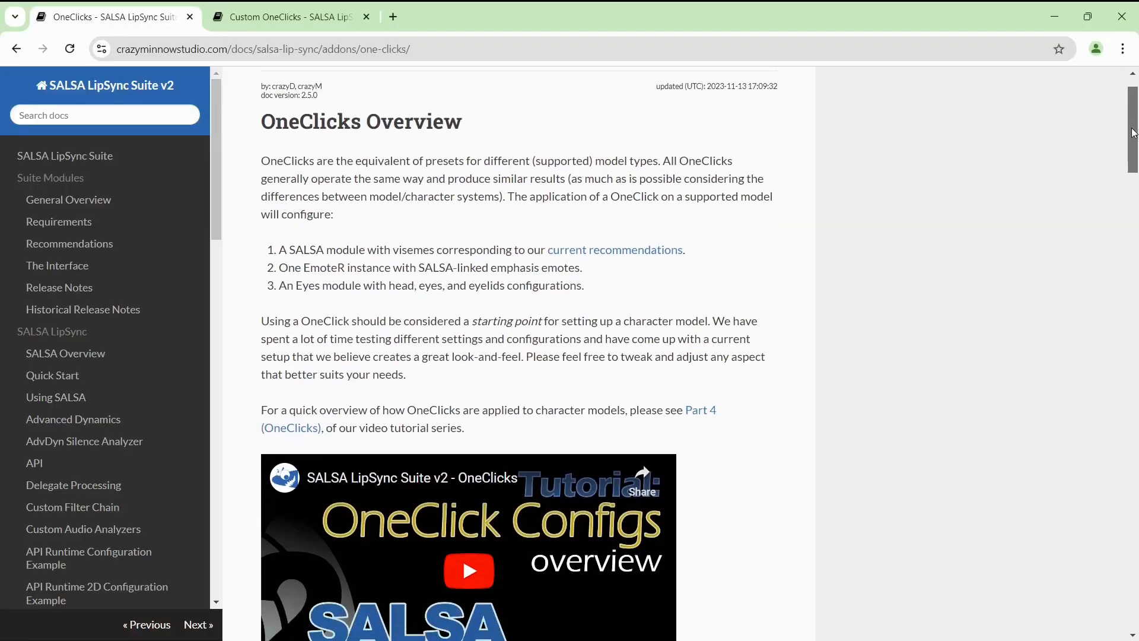
scroll("down", 3)
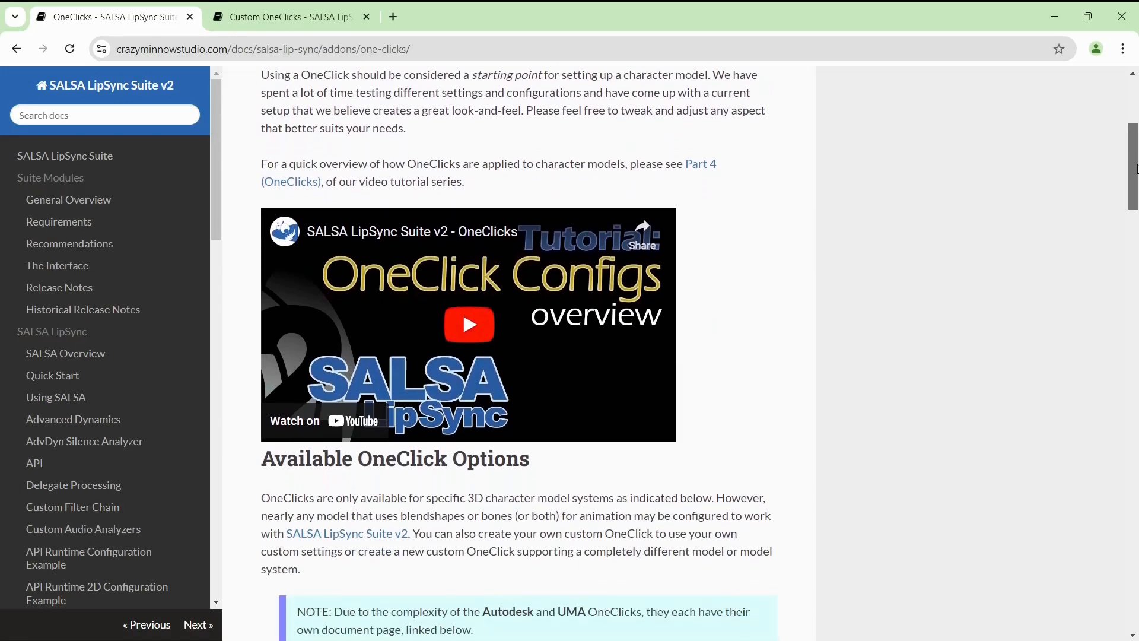
scroll("down", 3)
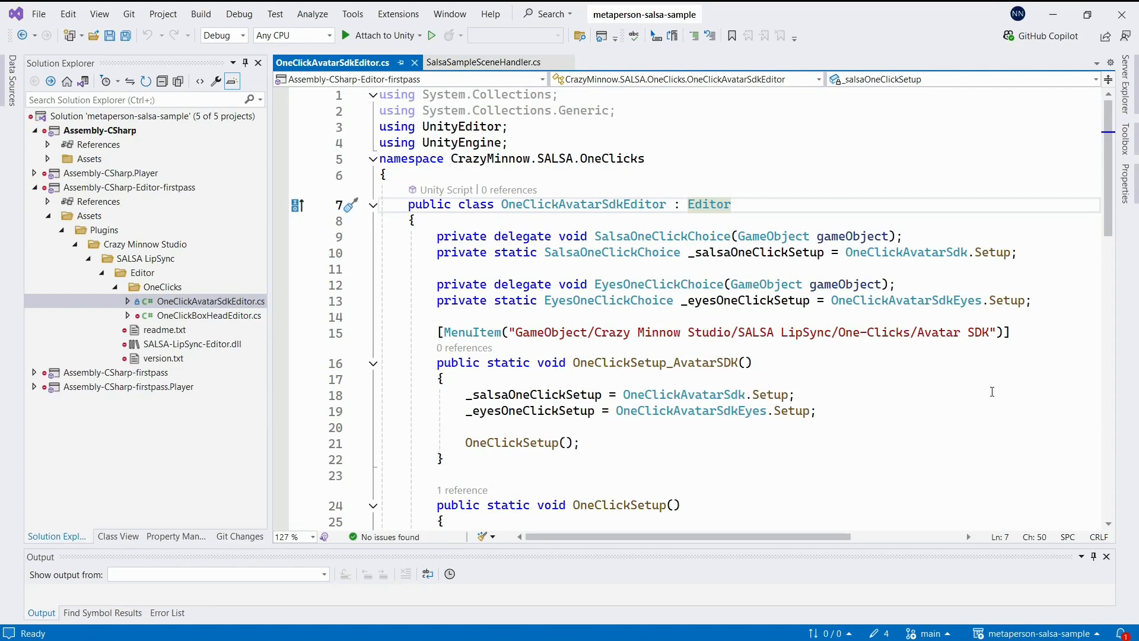
- Walk through OneClickAvatarSdkEditor.cs: class declaration, ApplyOneClick, the queue processor call and OneClickBase helper
left_click(580, 204)
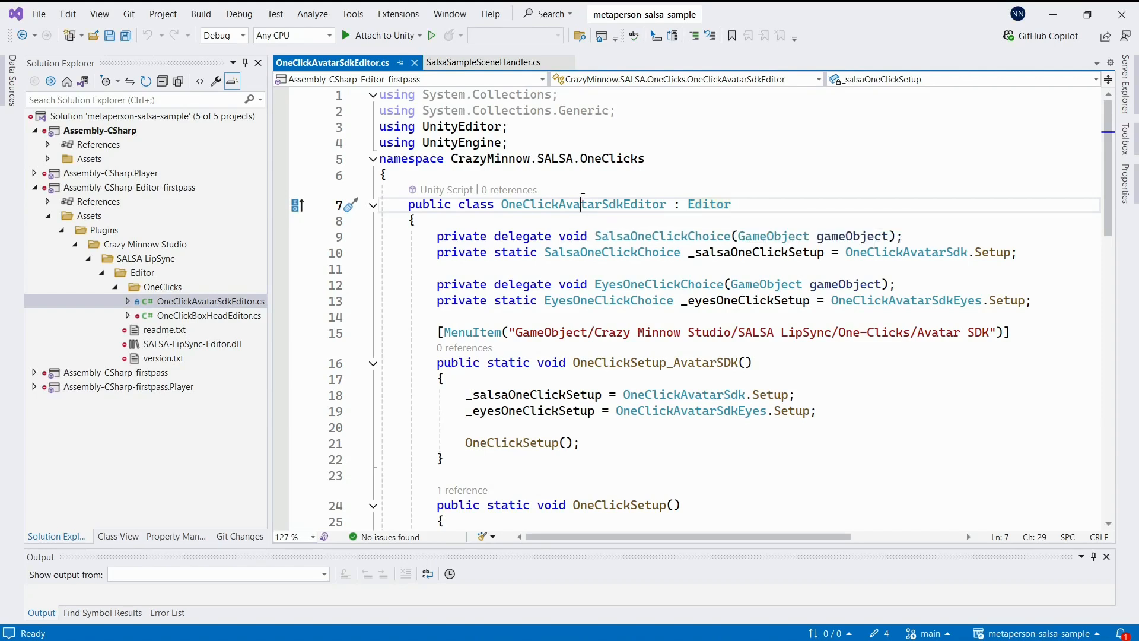
scroll("down", 3)
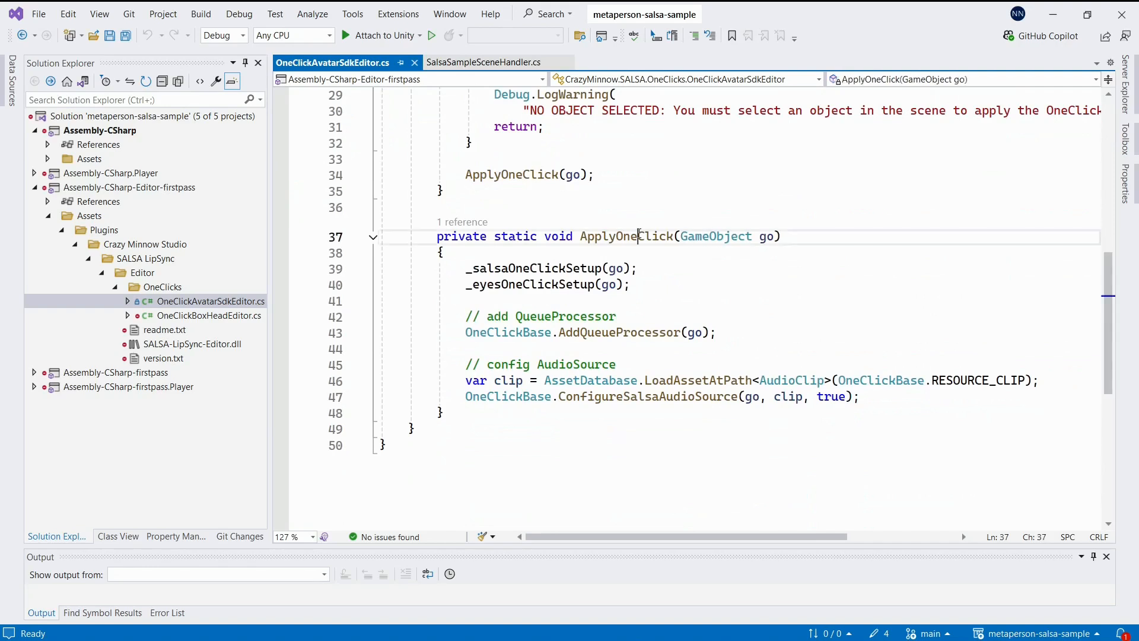
double_click(625, 236)
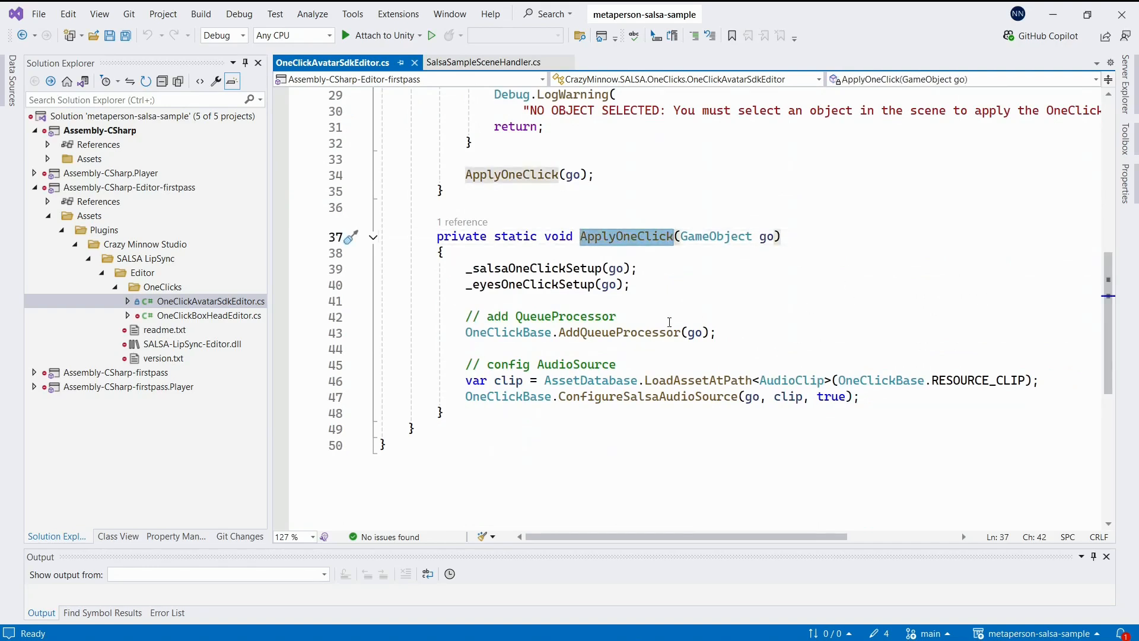
left_click(554, 332)
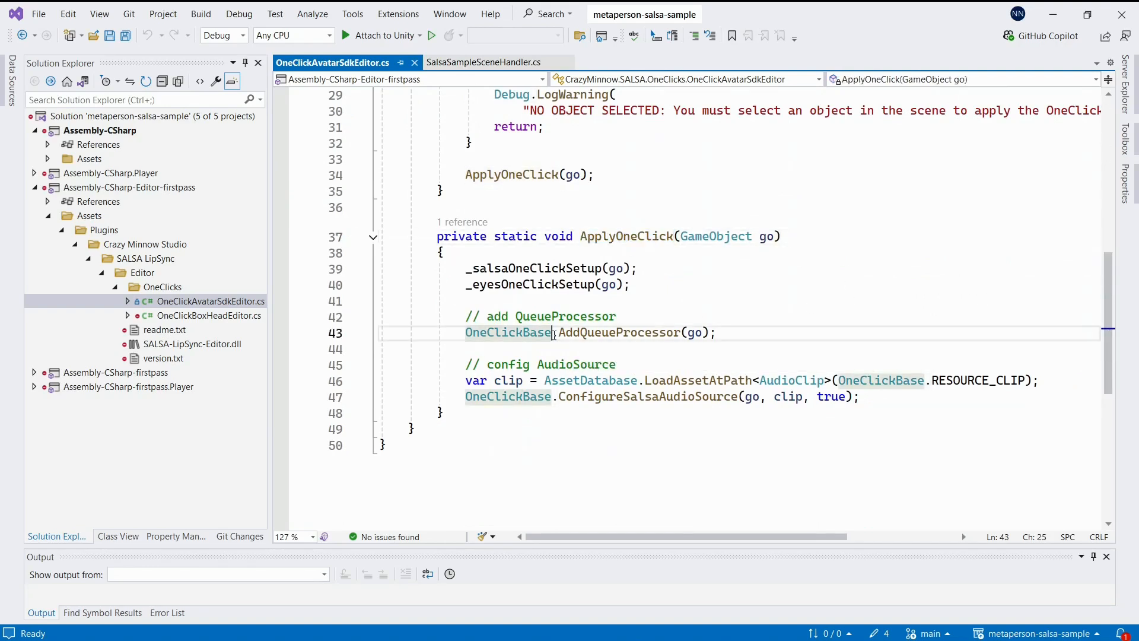
double_click(648, 397)
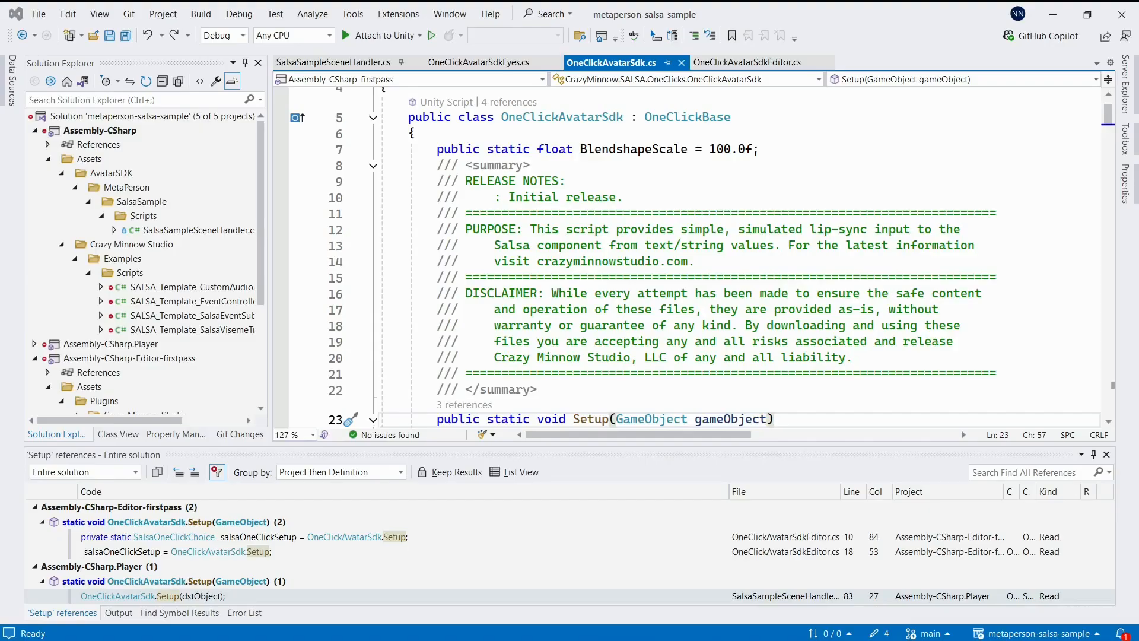
scroll("down", 3)
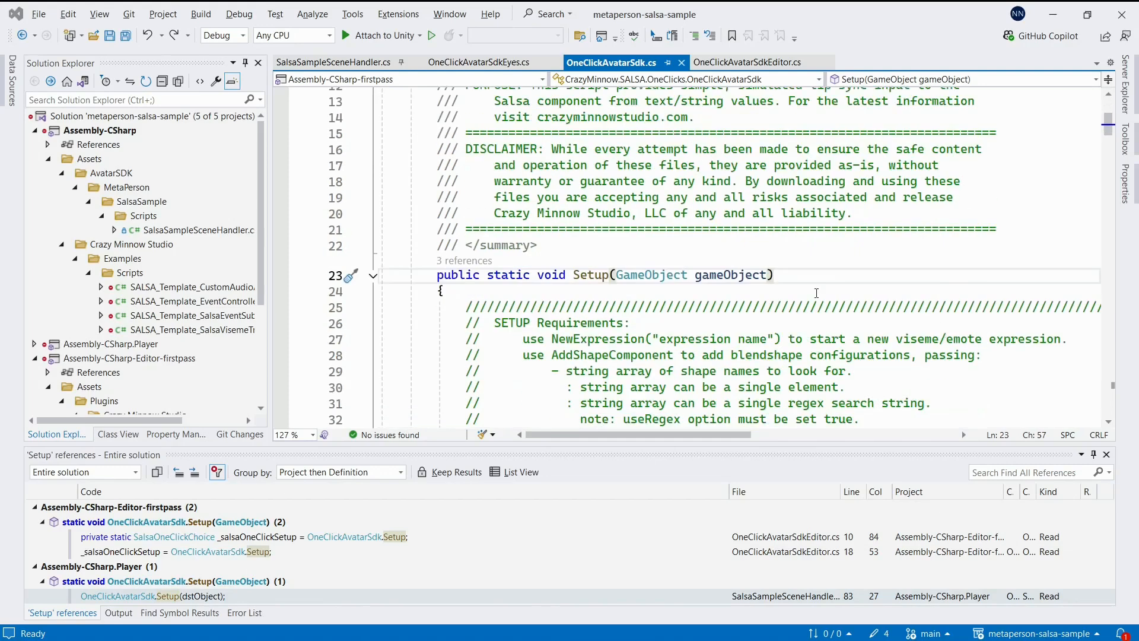
left_click(481, 62)
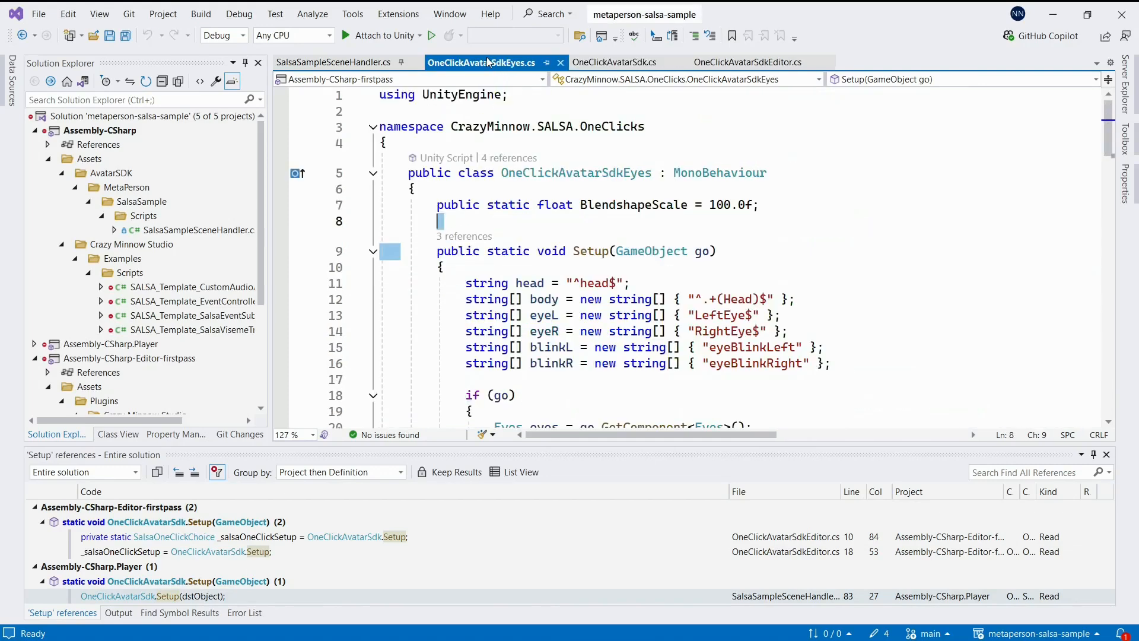
left_click(790, 331)
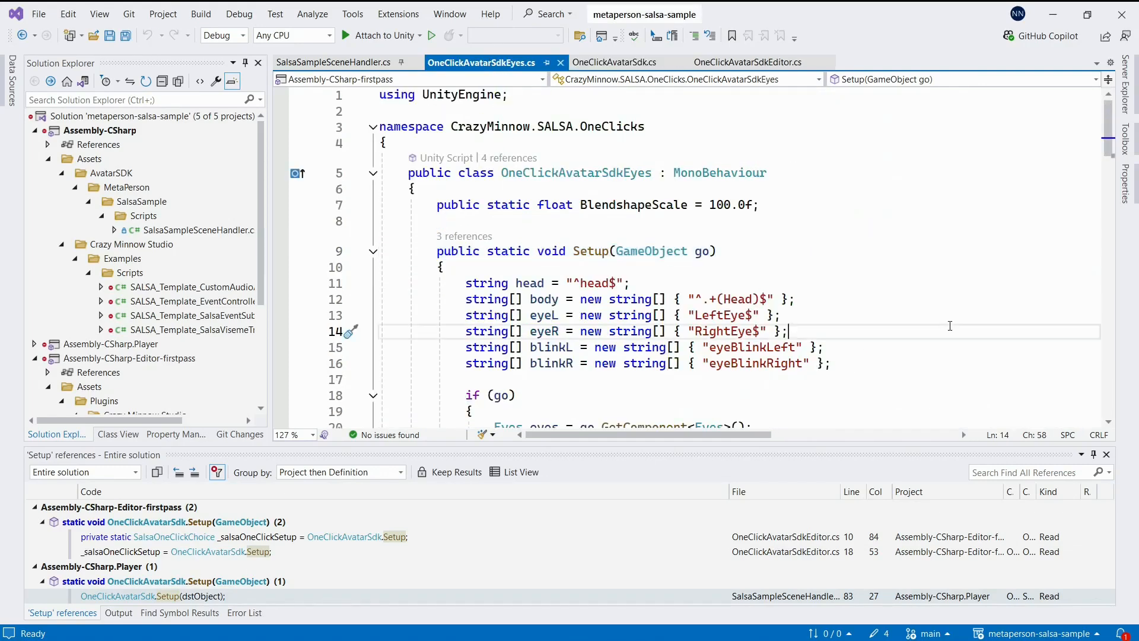
left_click(612, 62)
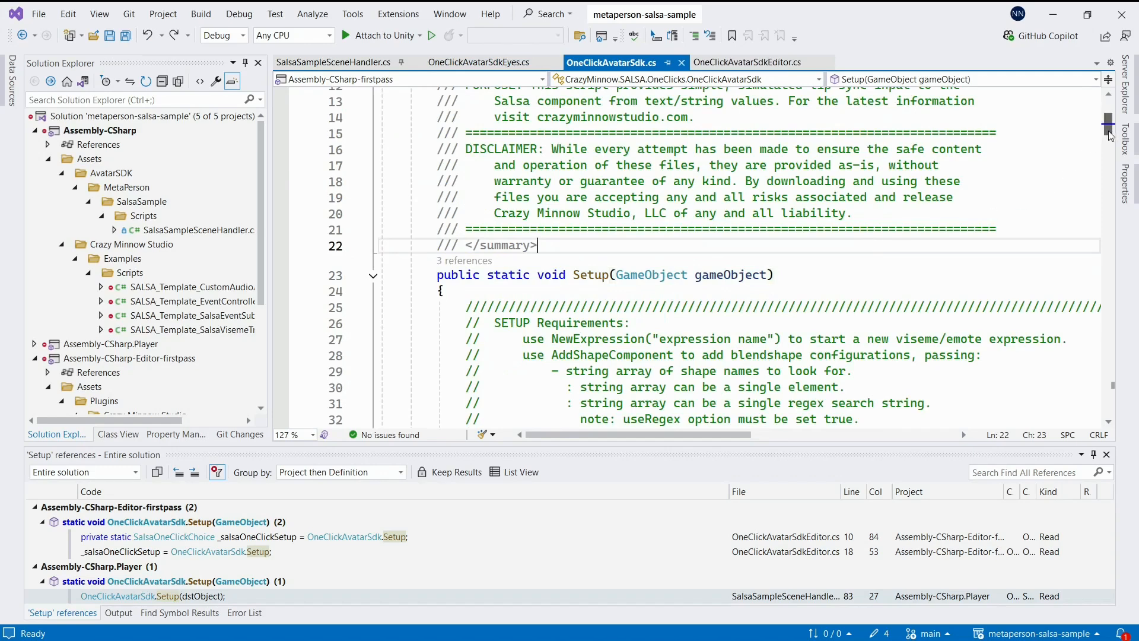
scroll("down", 3)
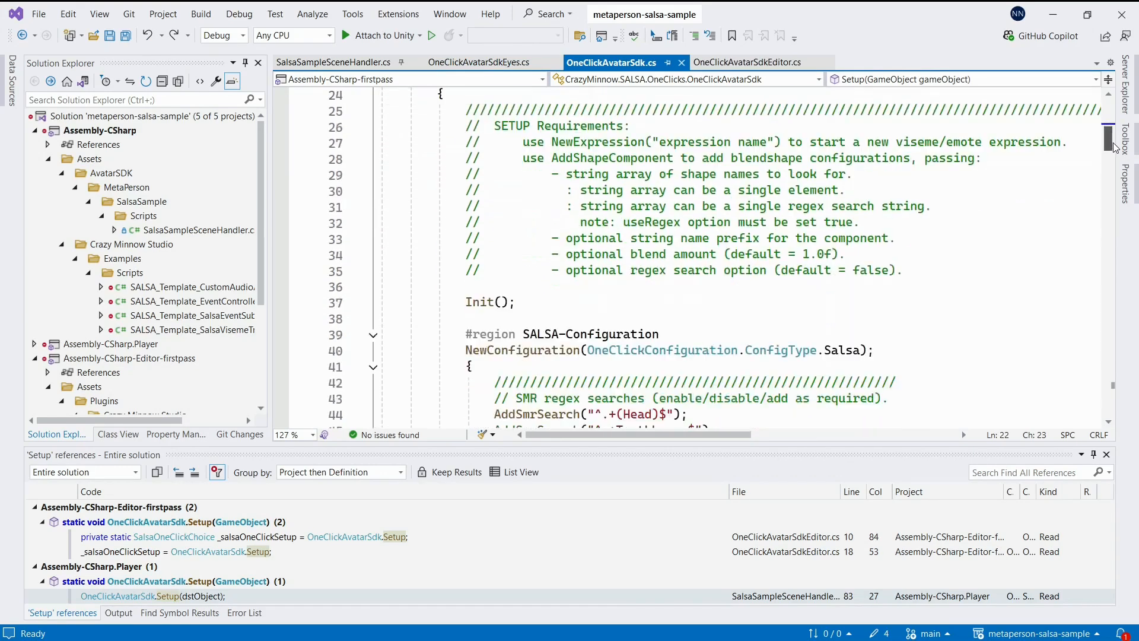
scroll("down", 3)
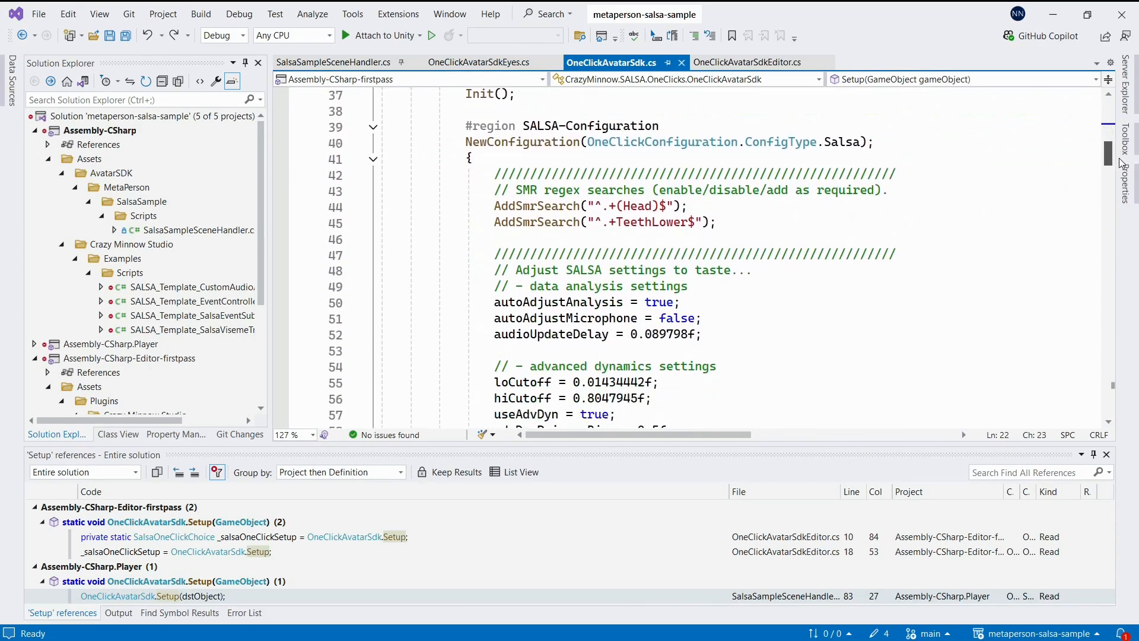
scroll("up", 3)
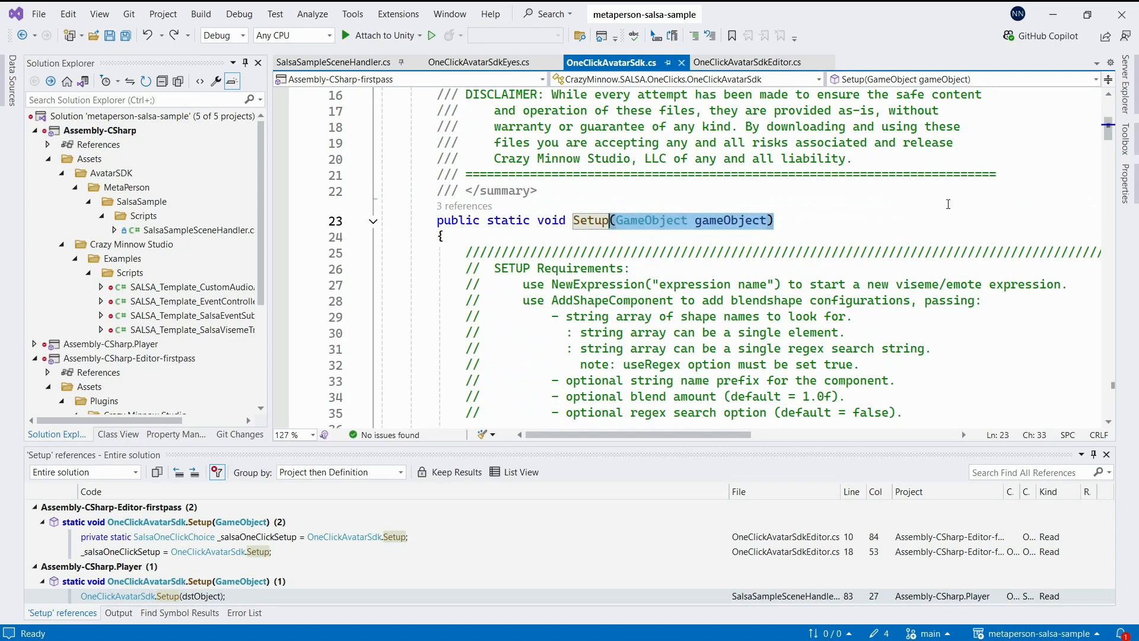
scroll("down", 3)
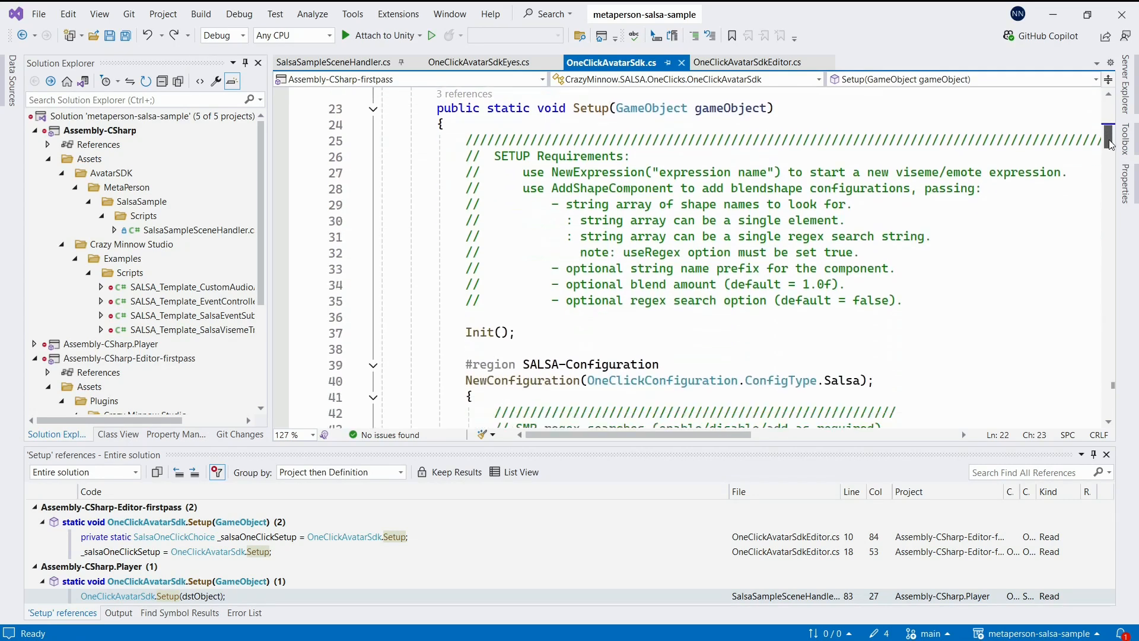
scroll("down", 3)
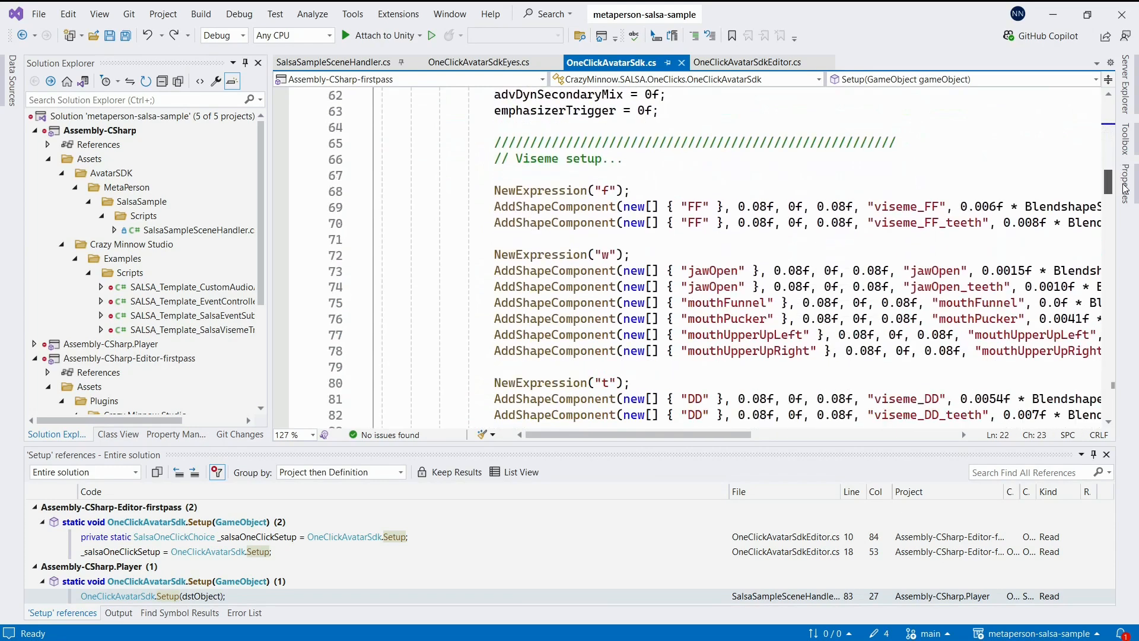
scroll("down", 3)
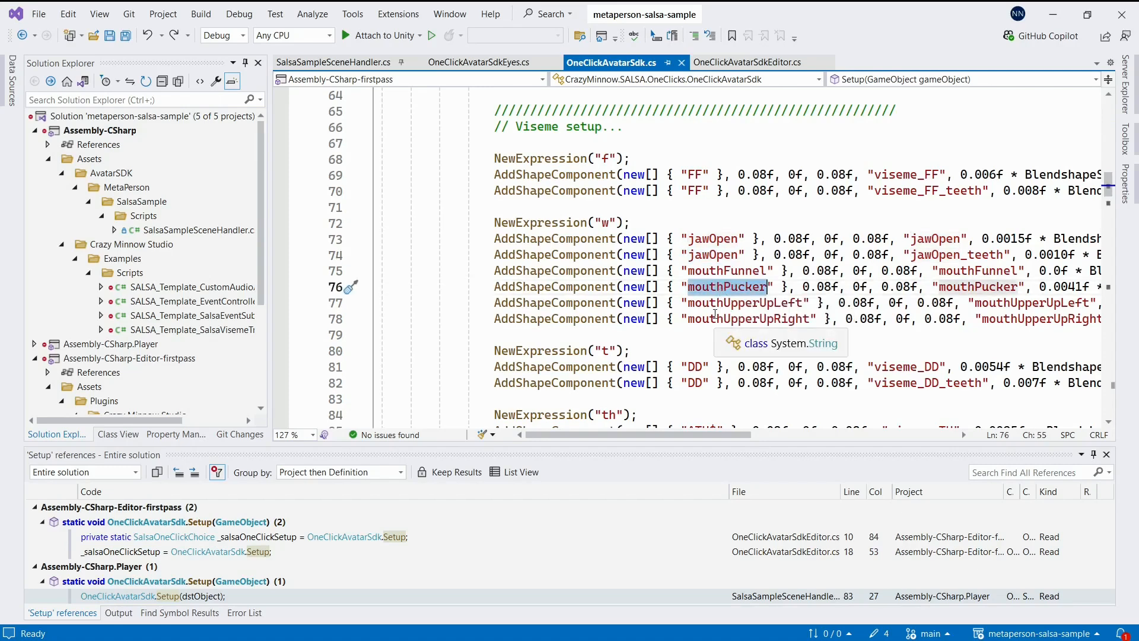
left_click(494, 207)
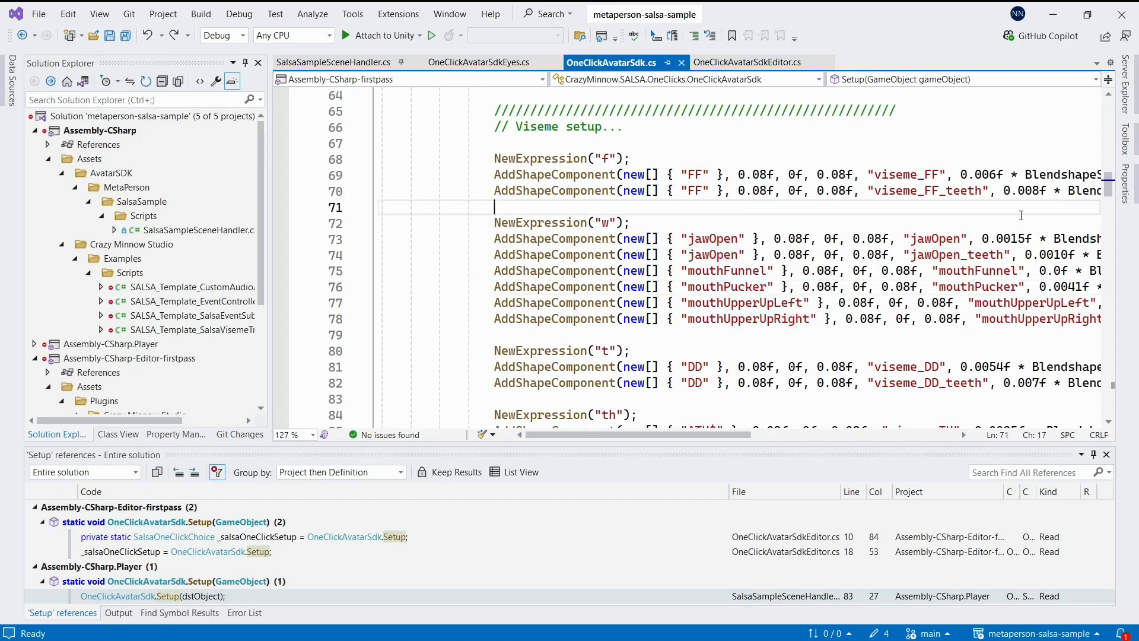
scroll("down", 3)
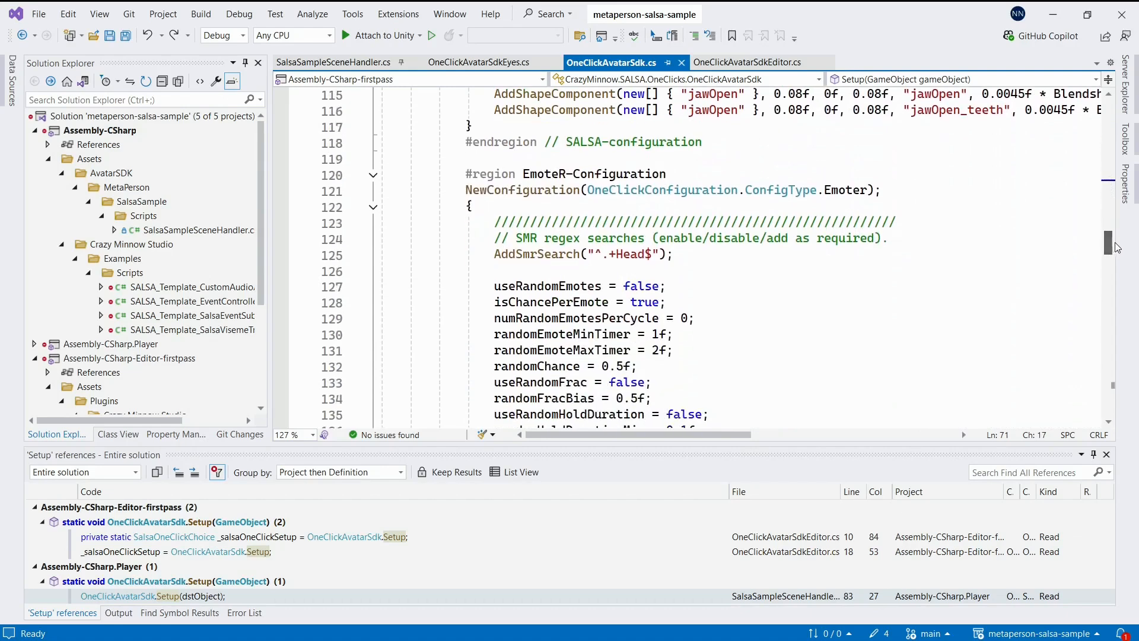
mouse_move(822, 316)
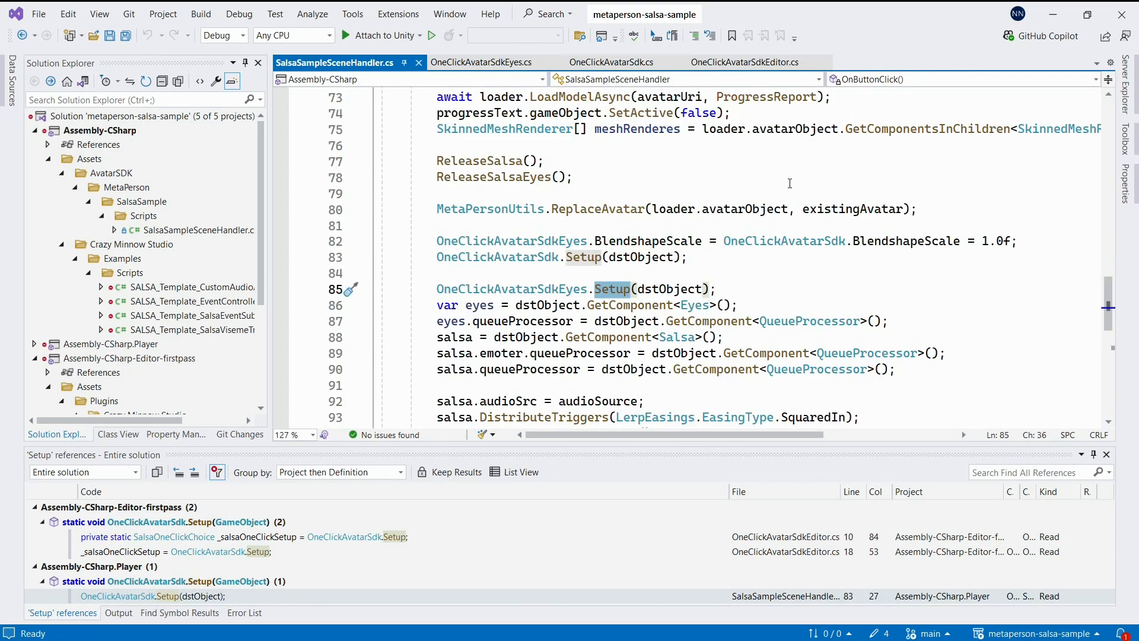
- Review SalsaSampleSceneHandler.cs's OnButtonClick calling OneClickAvatarSdk and OneClickAvatarSdkEyes Setup
scroll("up", 3)
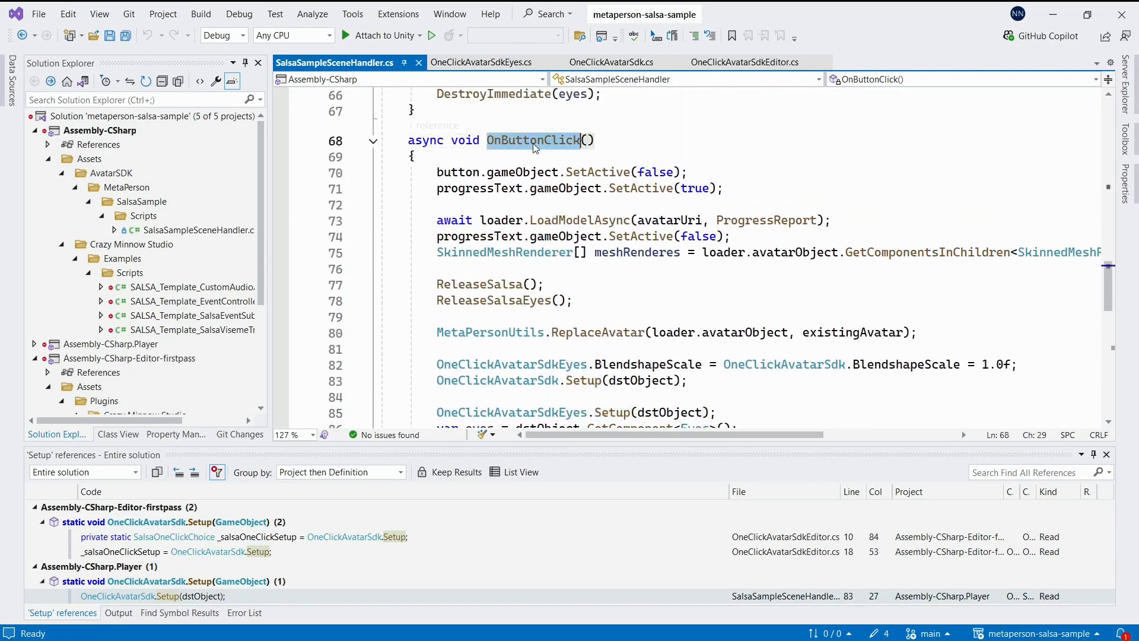
left_click(501, 300)
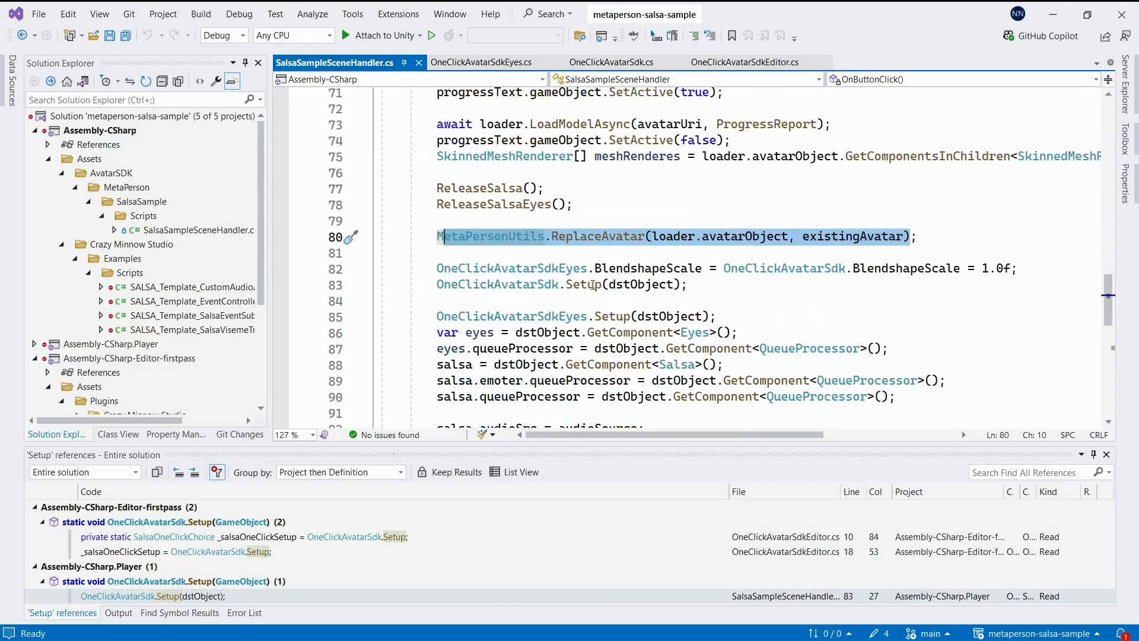
left_click(613, 315)
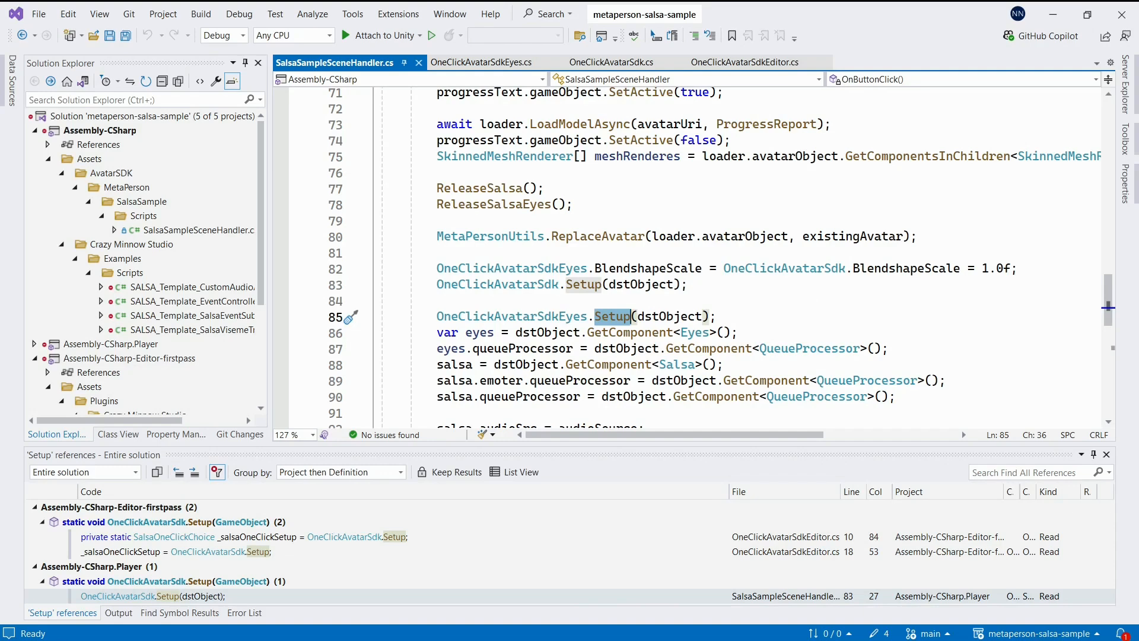
left_click(611, 62)
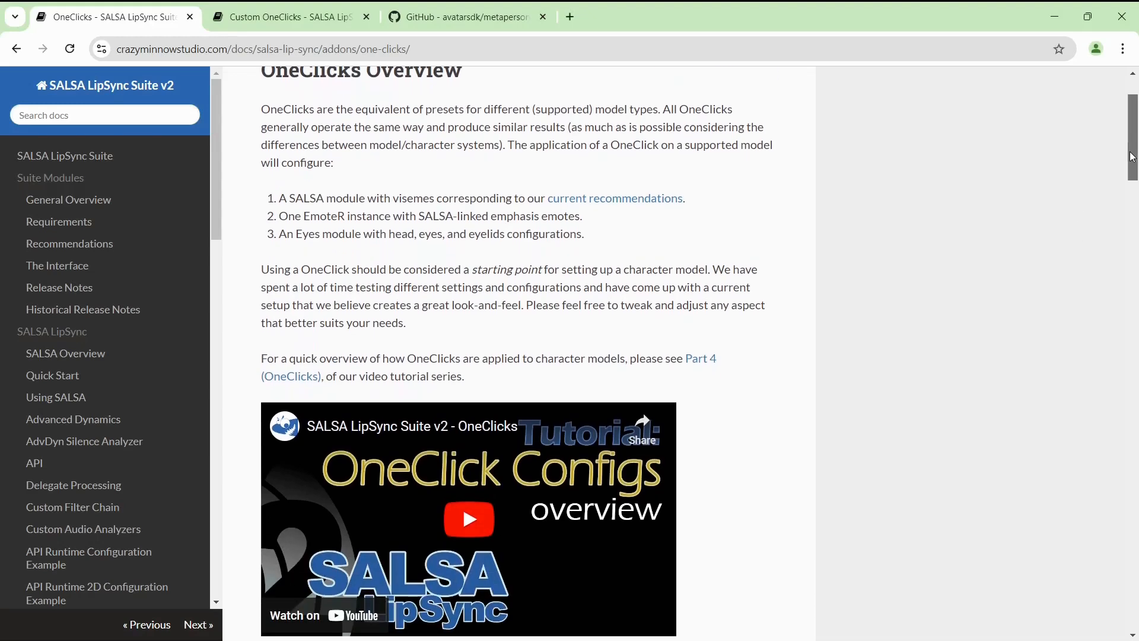
- Skim the Custom OneClicks guide, then bring up the README's OneClick configuration section on GitHub
left_click(287, 17)
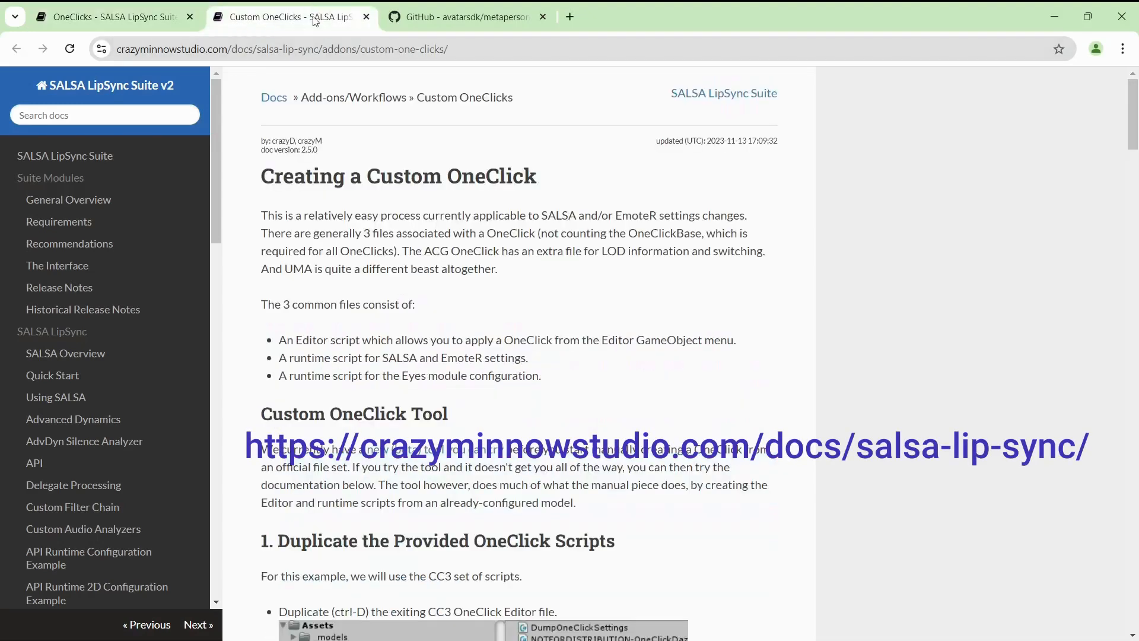
scroll("down", 3)
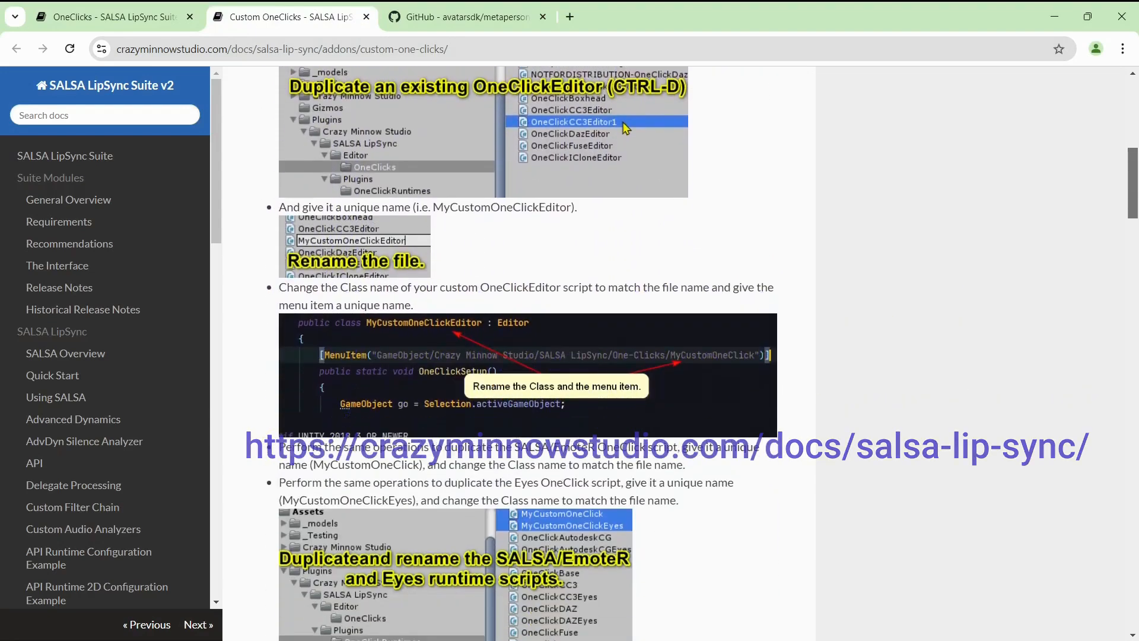
left_click(465, 17)
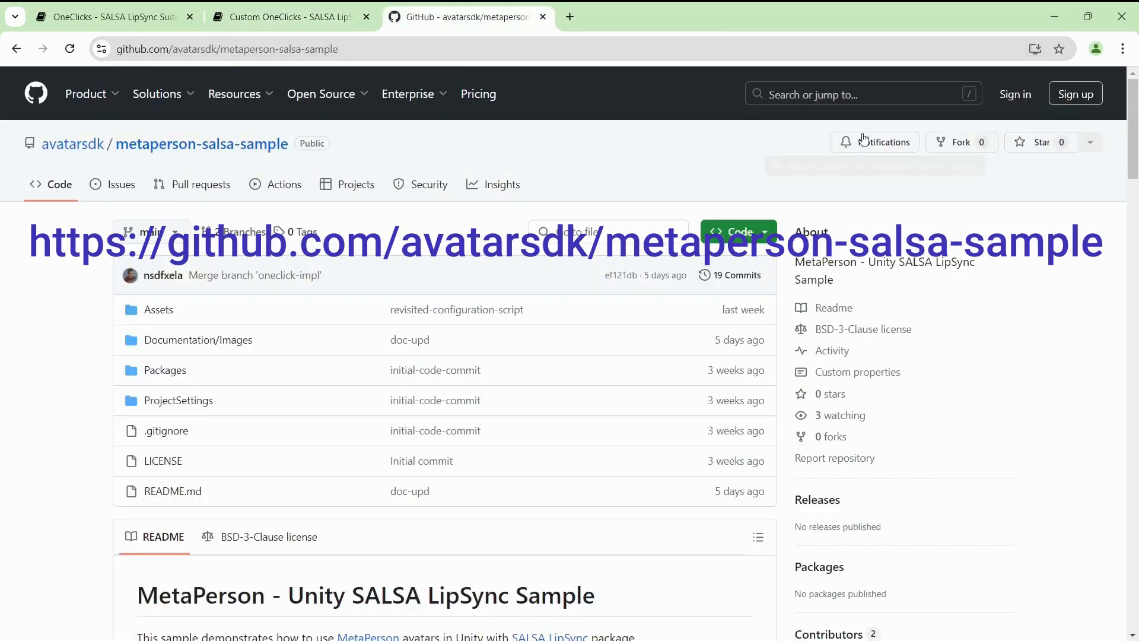
scroll("down", 3)
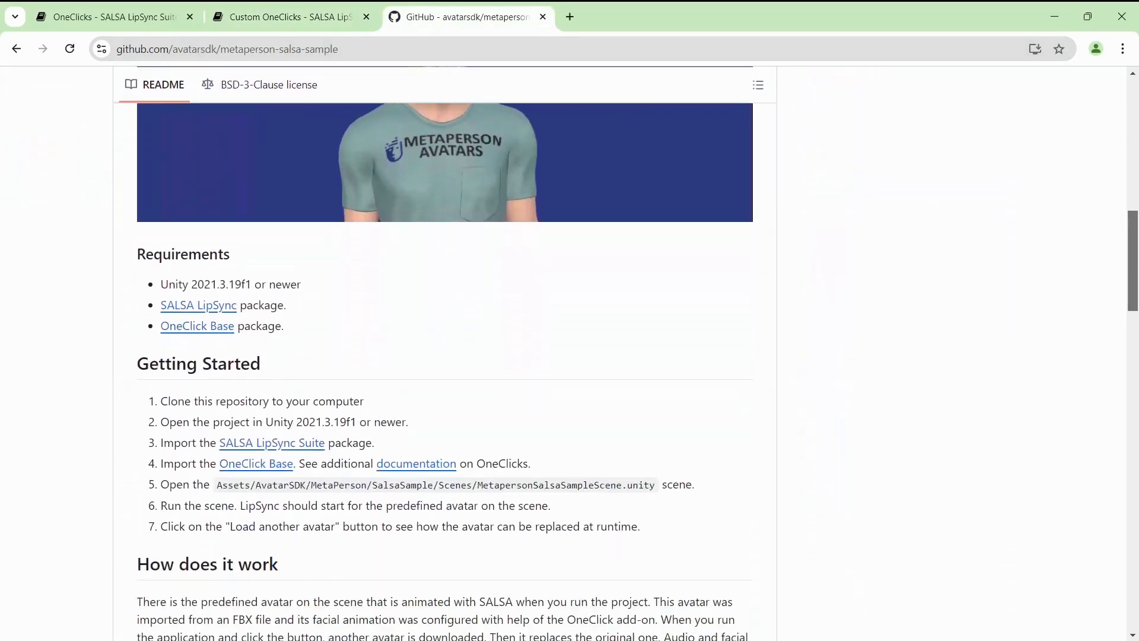
scroll("down", 3)
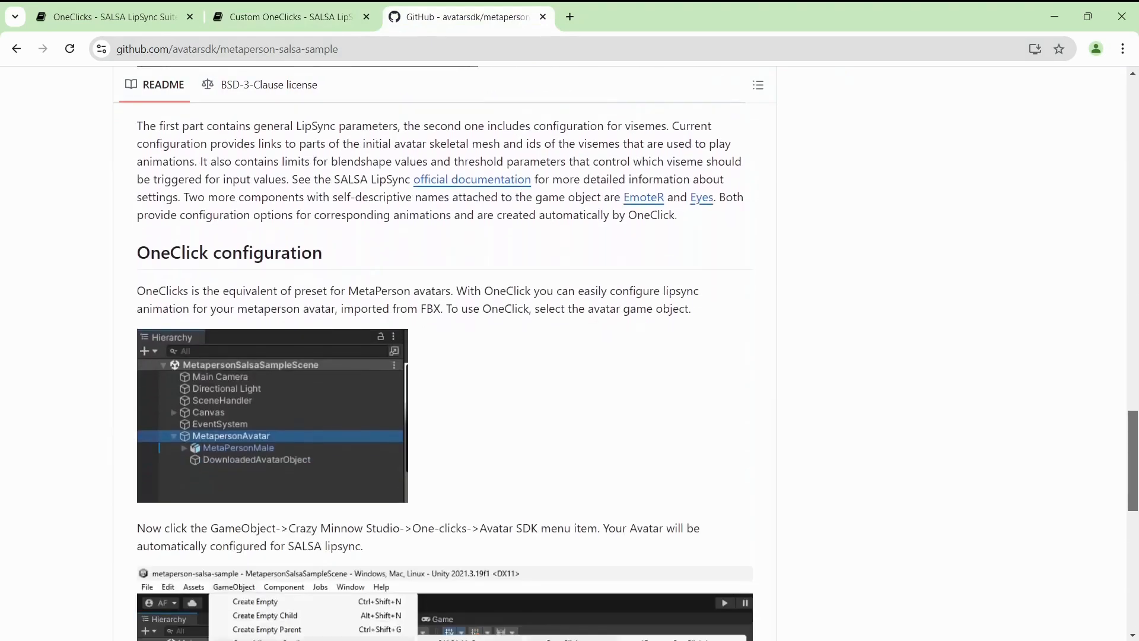